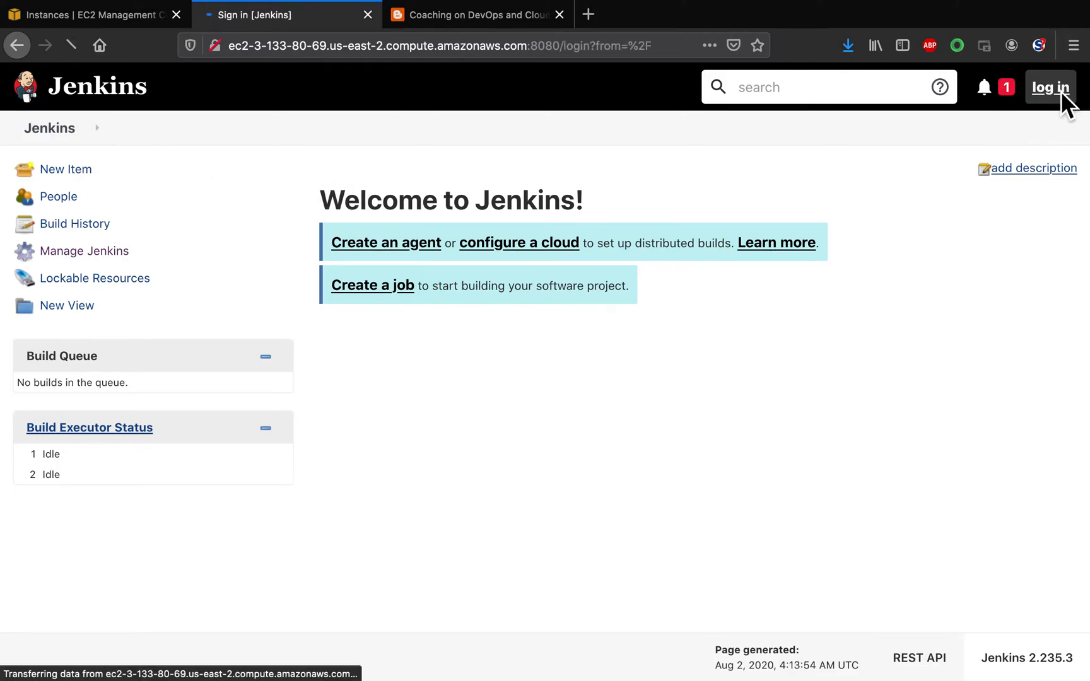
Attempt an admin sign-in that fails with invalid credentials, then go to the EC2 instances page.
type("admin")
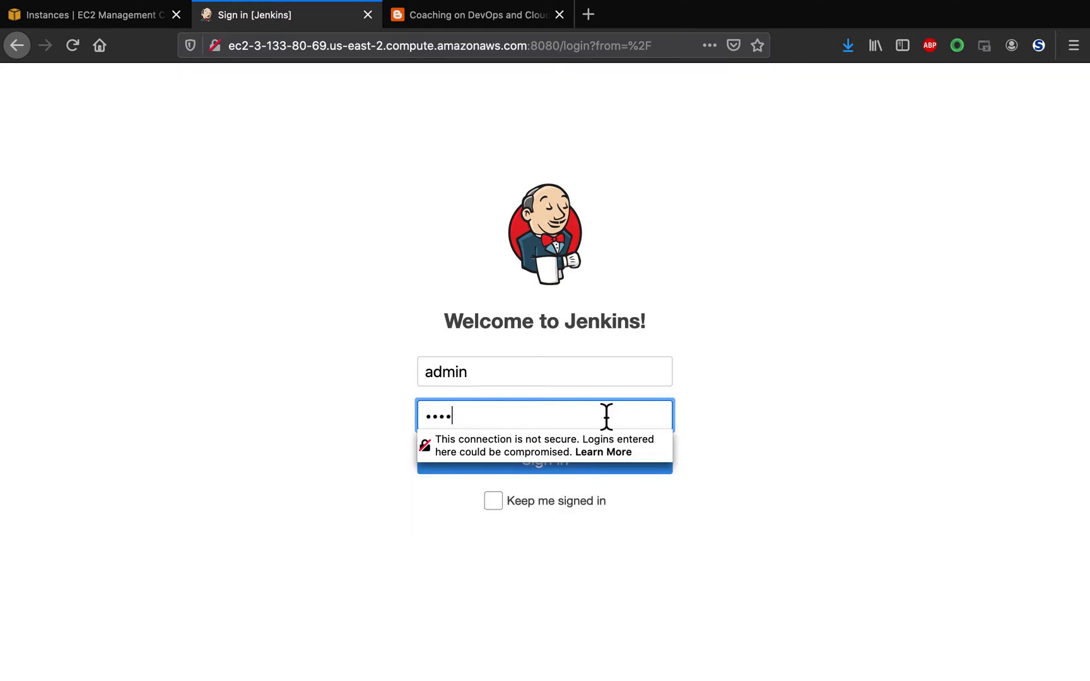
type("•")
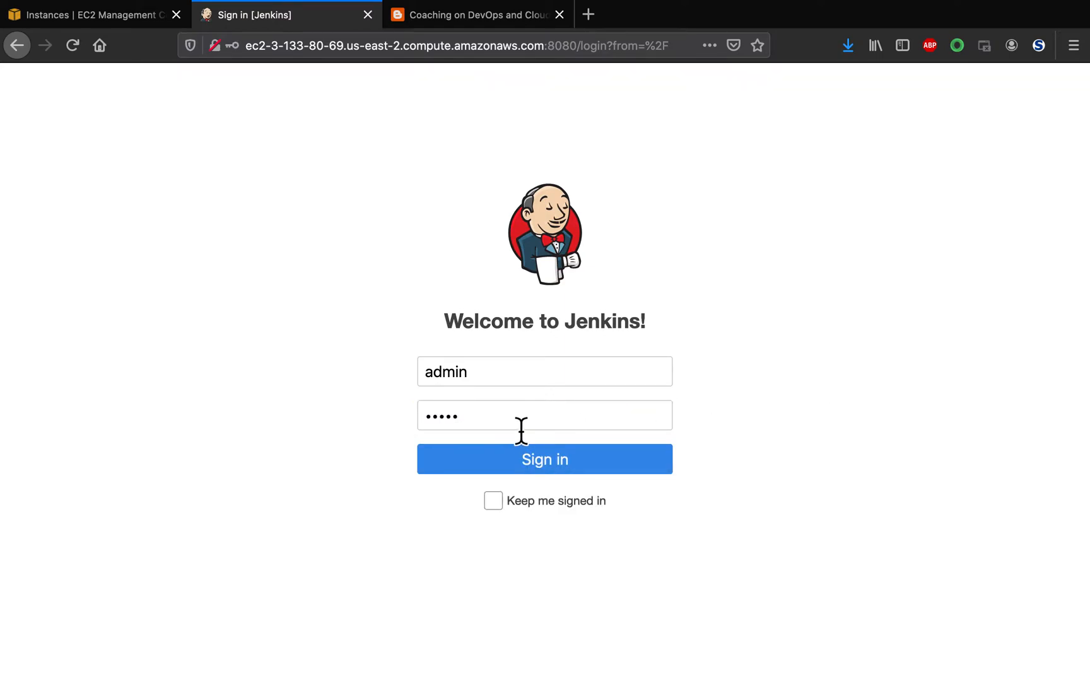
left_click(545, 459)
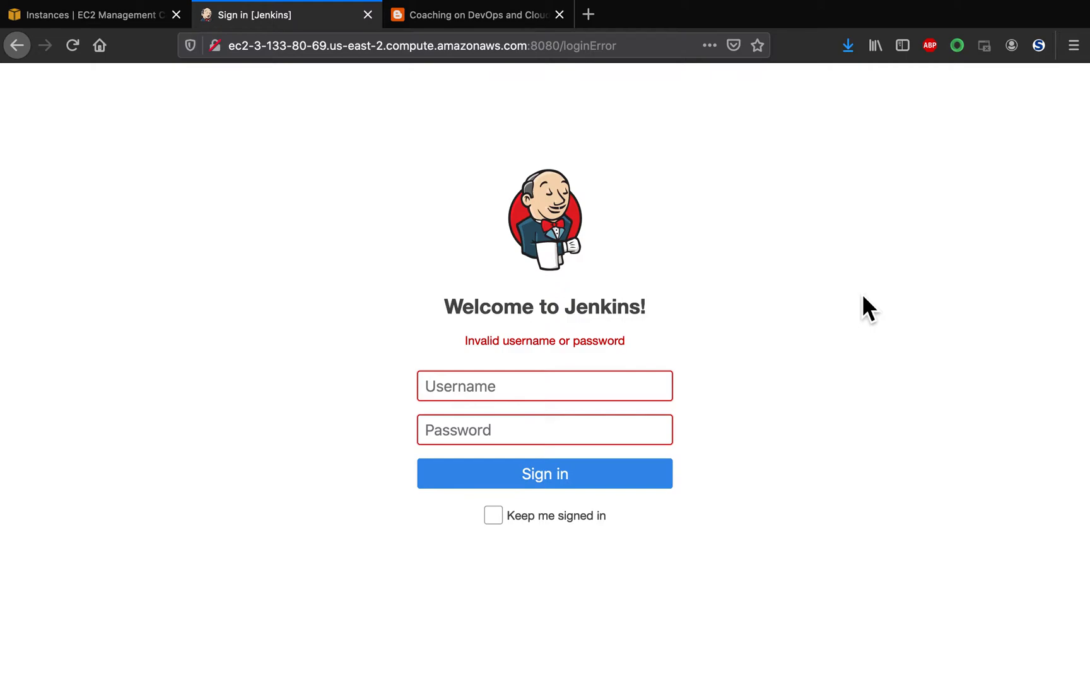
left_click(476, 14)
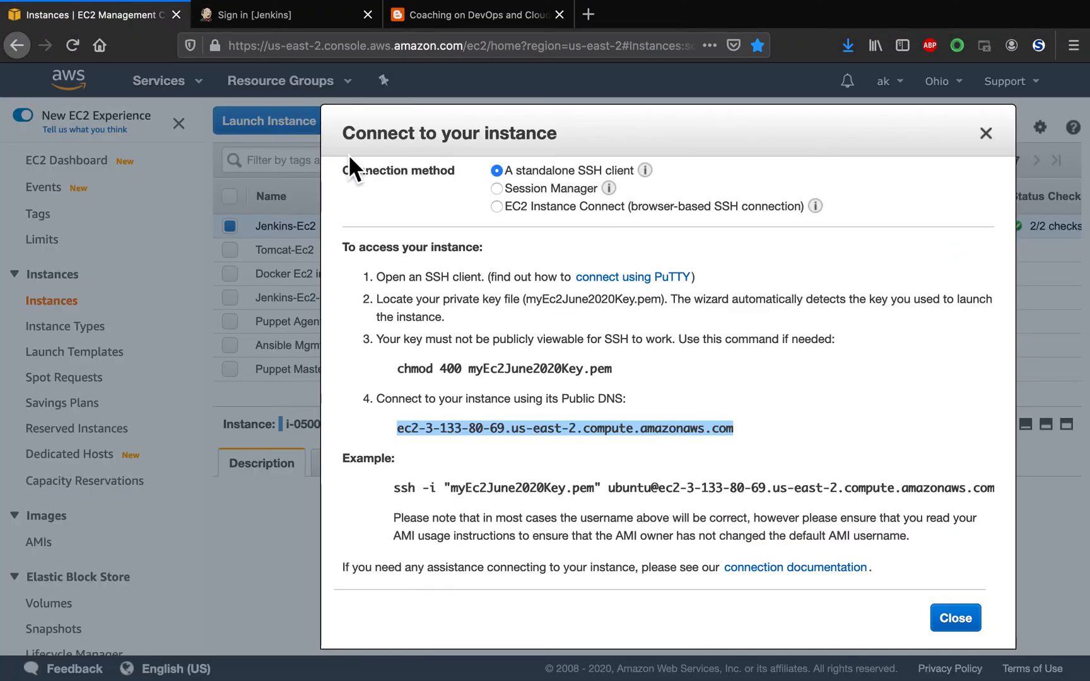
Dismiss the Connect to your instance dialog and return to the Jenkins reset guide blog post.
left_click(956, 617)
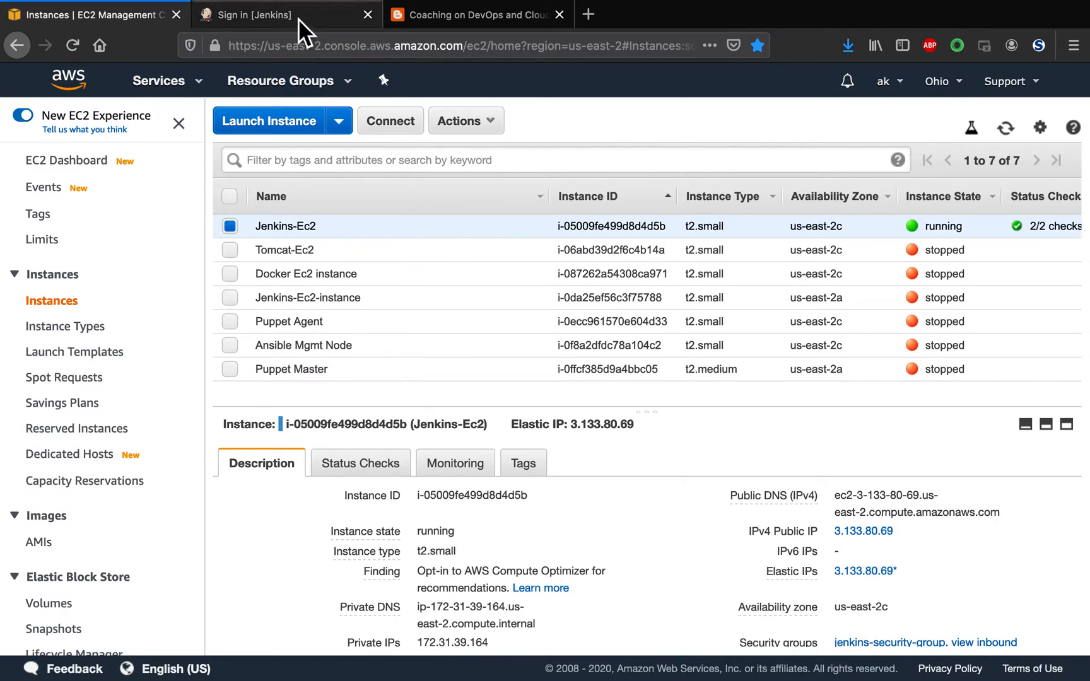
left_click(474, 13)
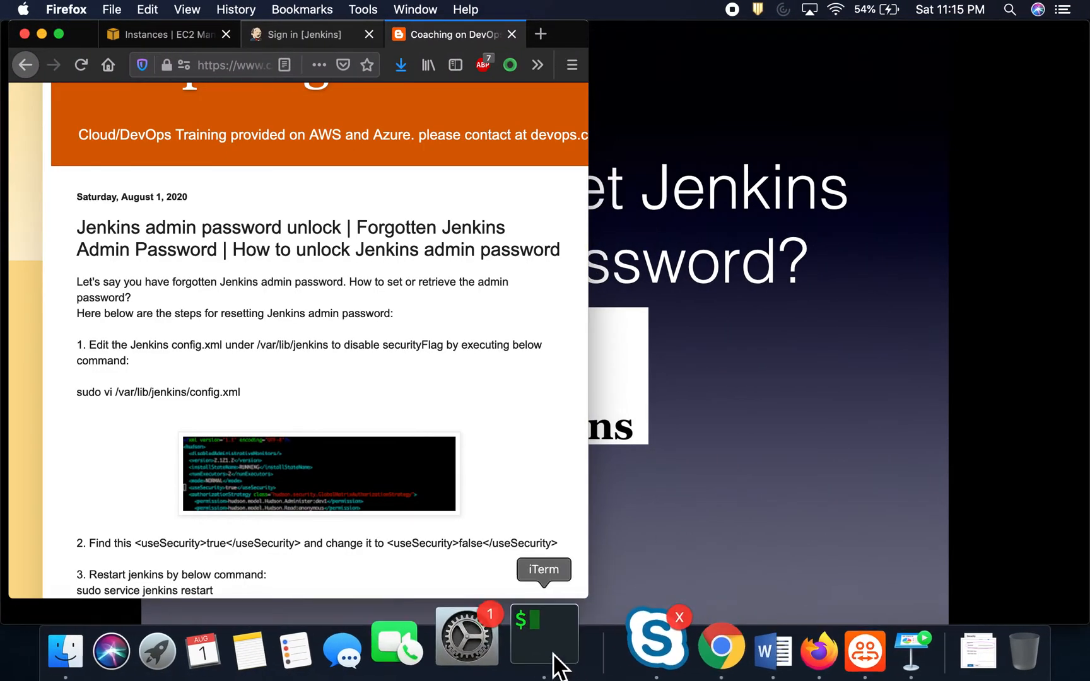
Move to /var/lib/jenkins in iTerm2, list its files including config.xml, and clear the screen.
left_click(544, 633)
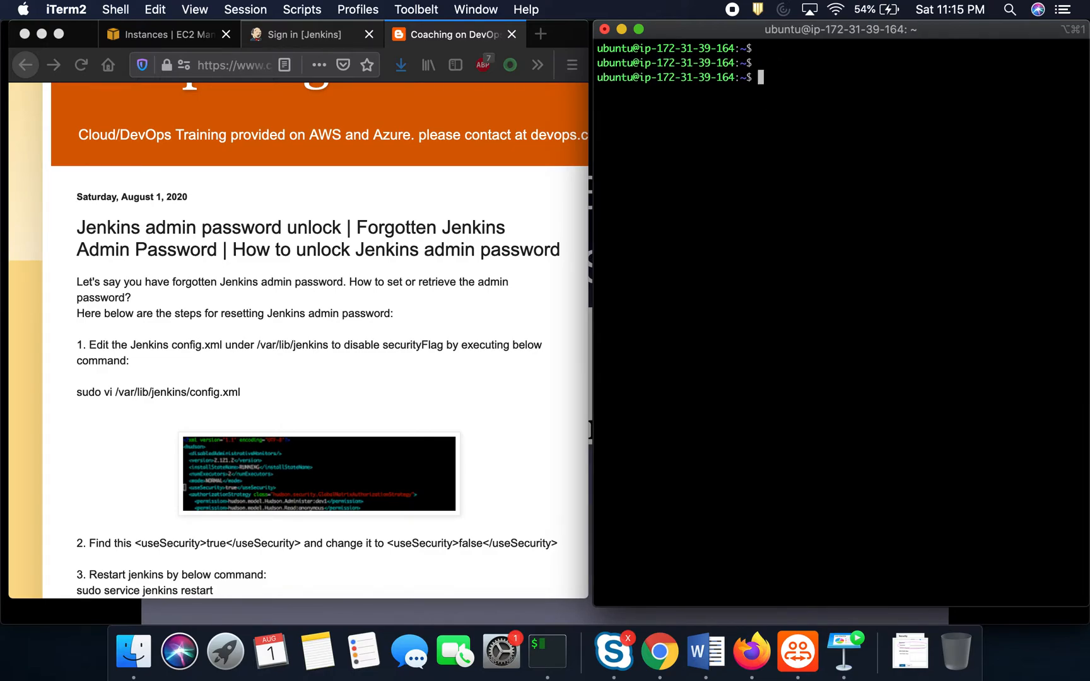
type("cd /var/")
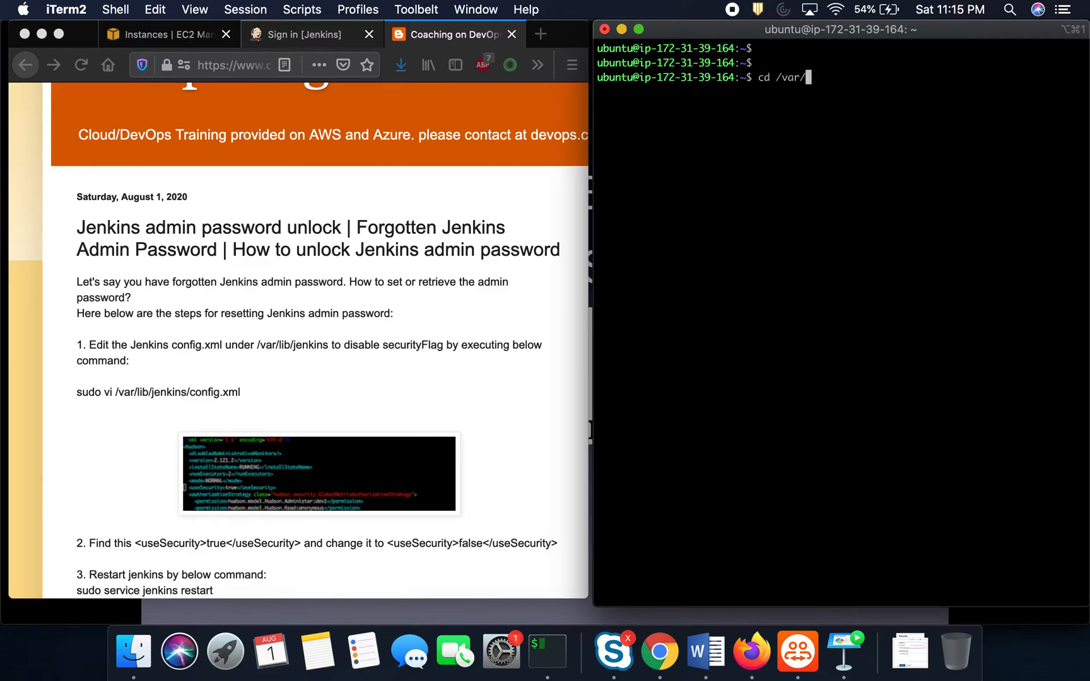
type("lib/jenkins")
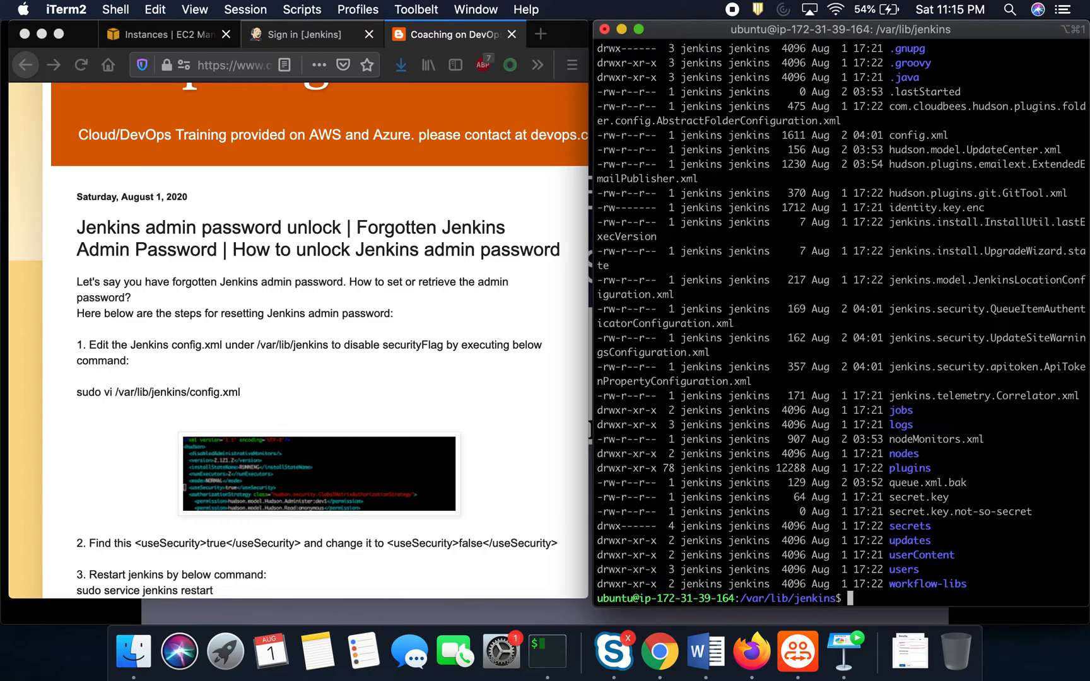
type("cle")
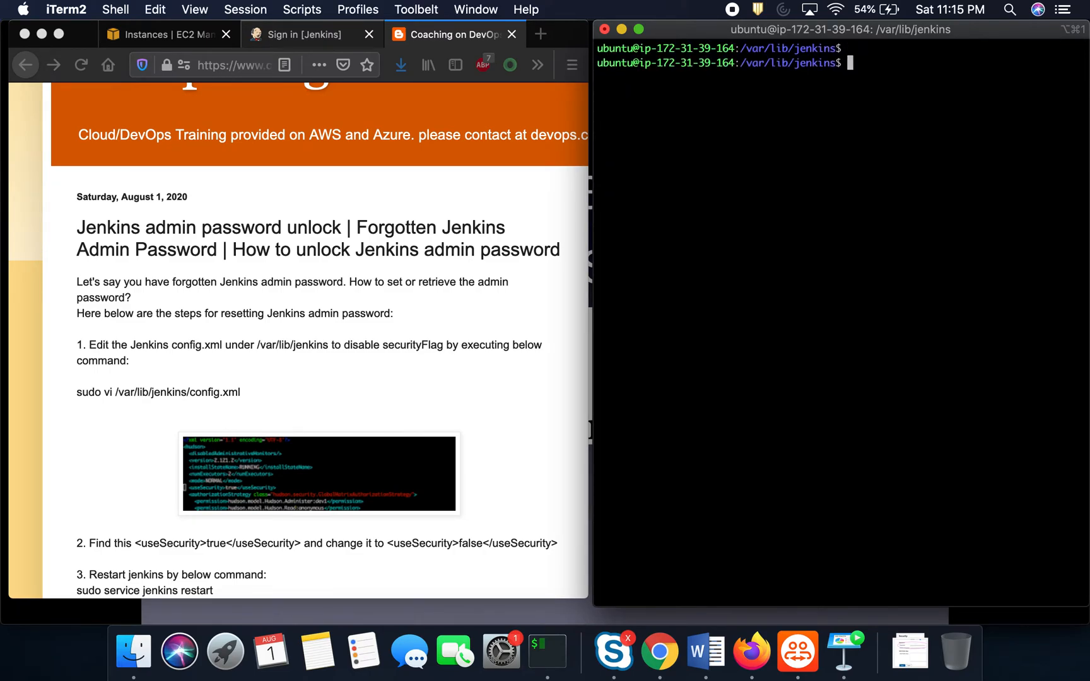
type("sudo vi")
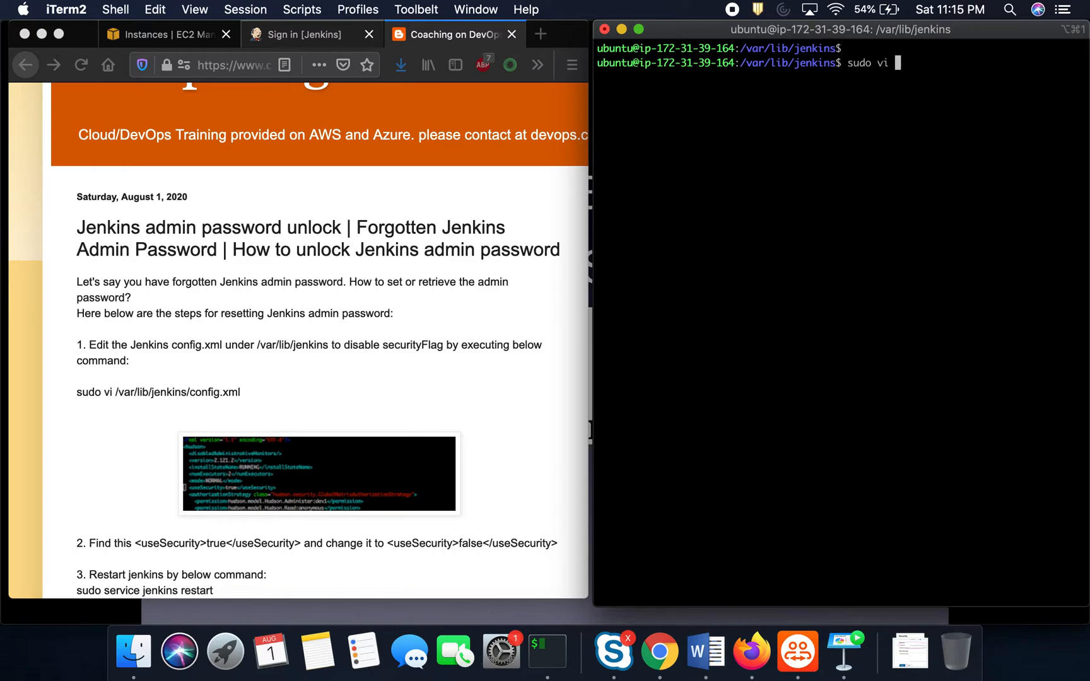
Edit /var/lib/jenkins/config.xml in vi, setting <useSecurity> to false, and save with :wq!
type("/var/lib/jenkins/config.xml")
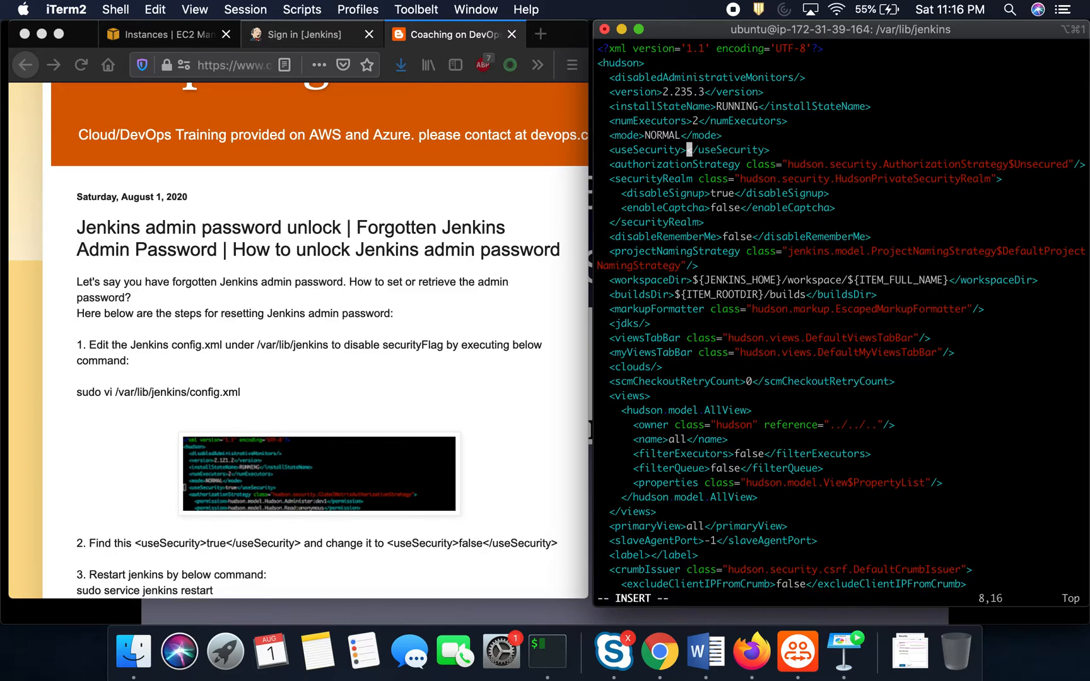
type("false")
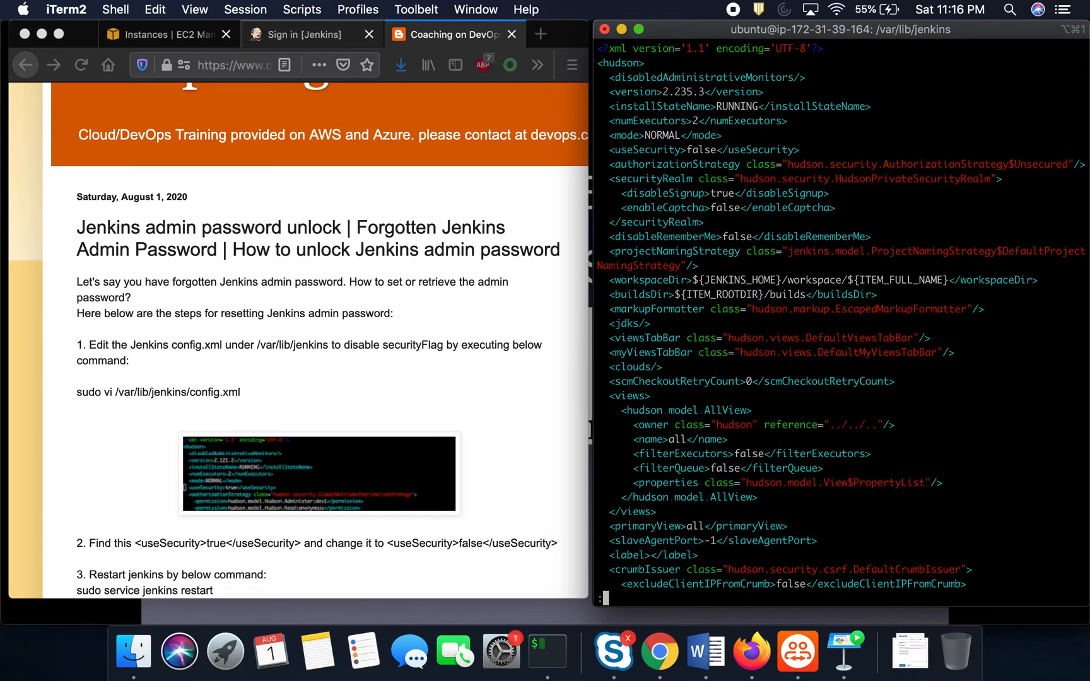
type(":wq!")
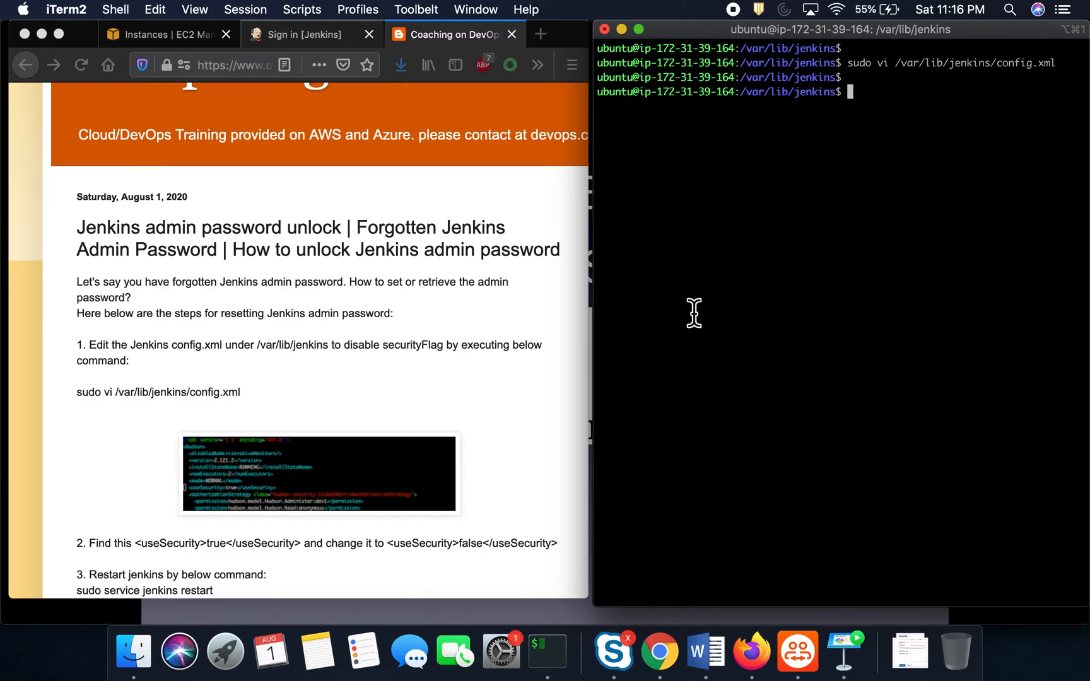
Enter 'sudo service jenkins restart' at the terminal prompt.
type("sudo service jen")
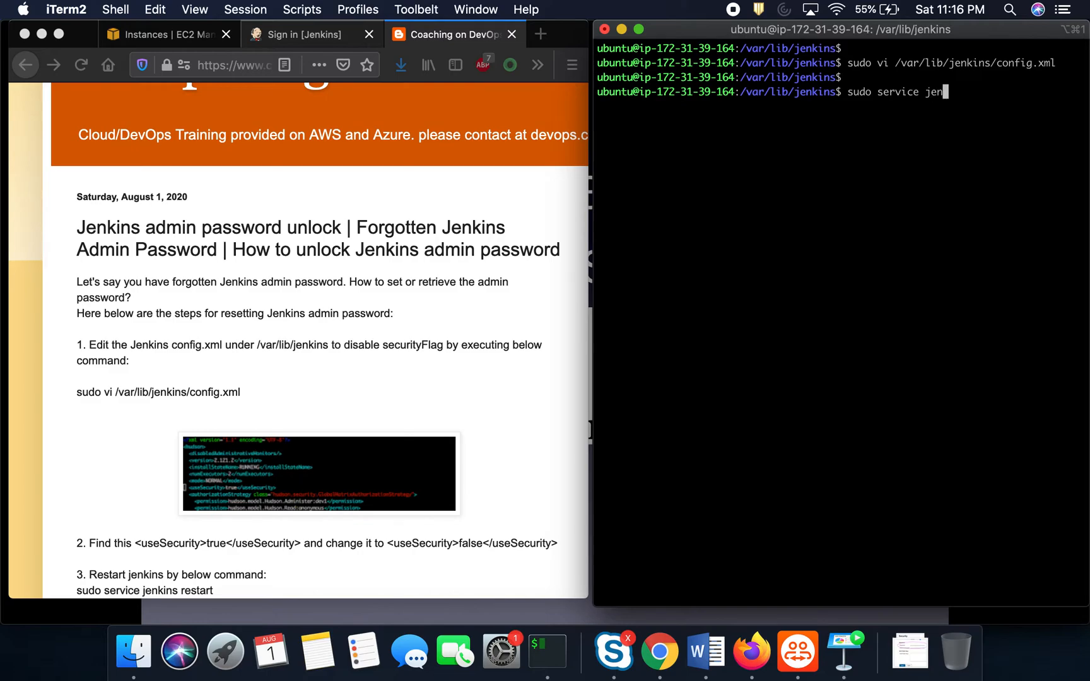
type("kins restart")
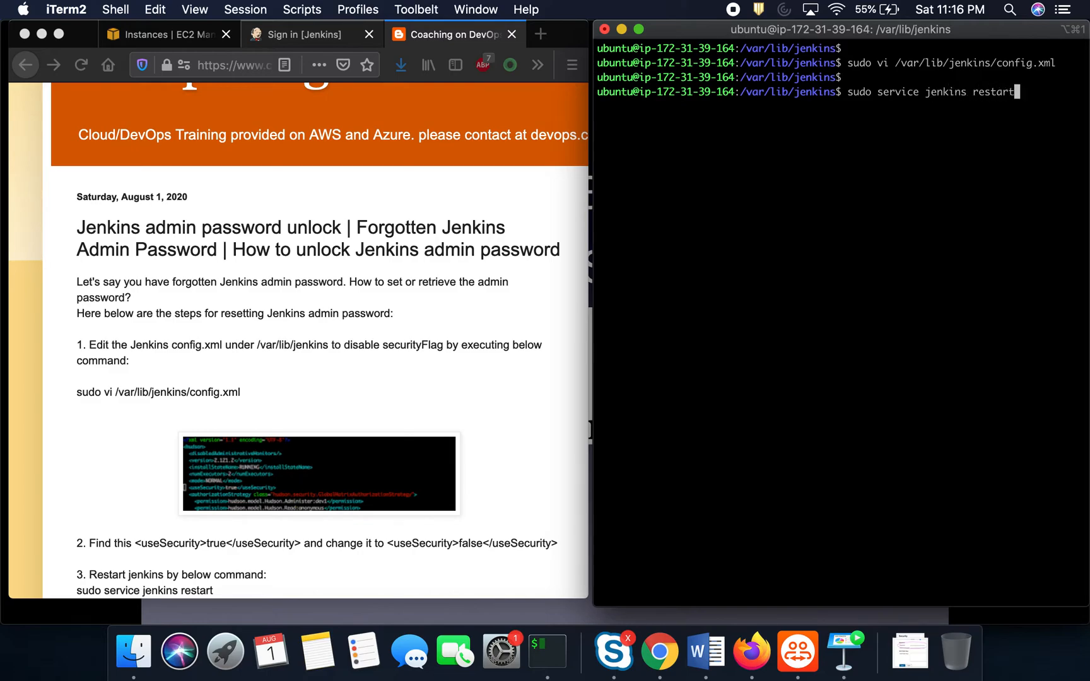
mouse_move(782, 250)
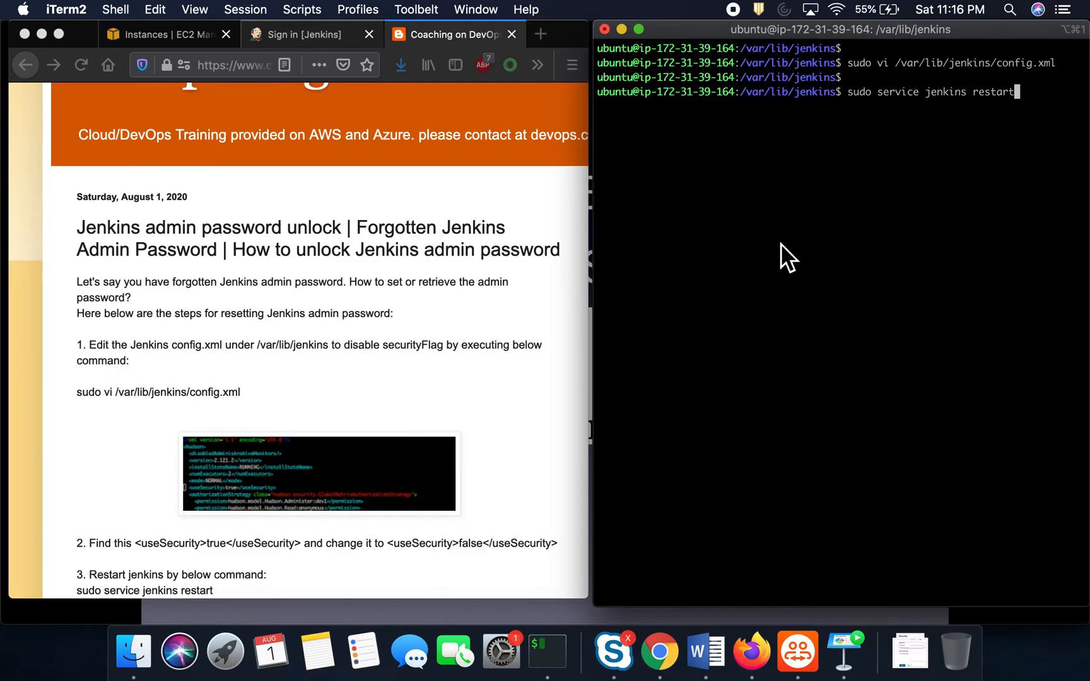
mouse_move(883, 113)
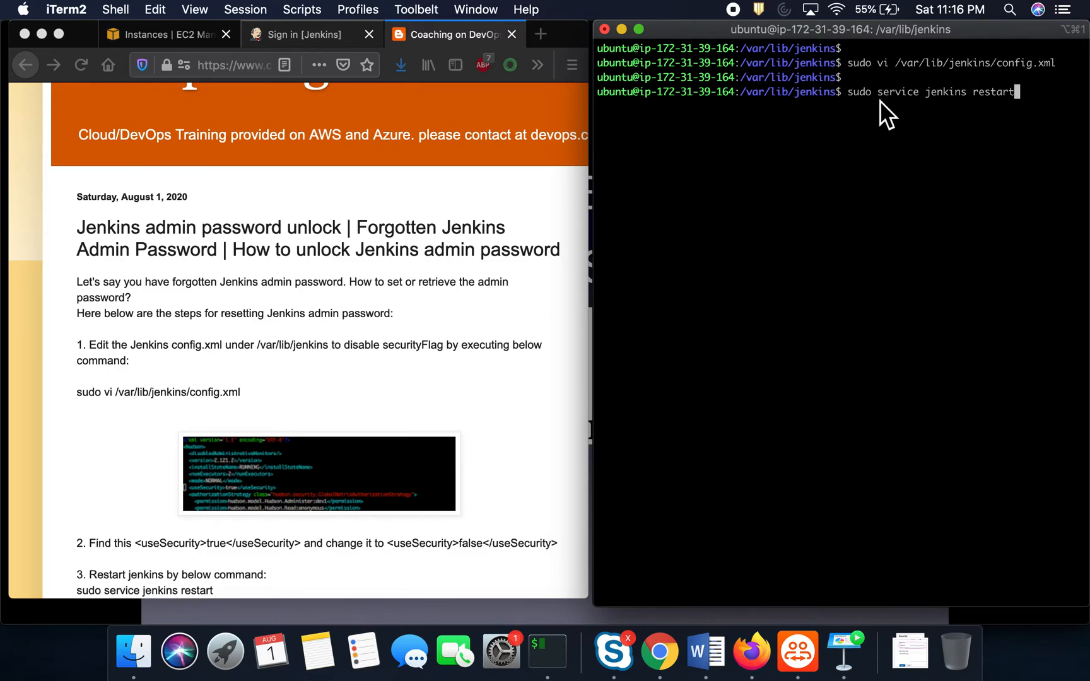
mouse_move(993, 140)
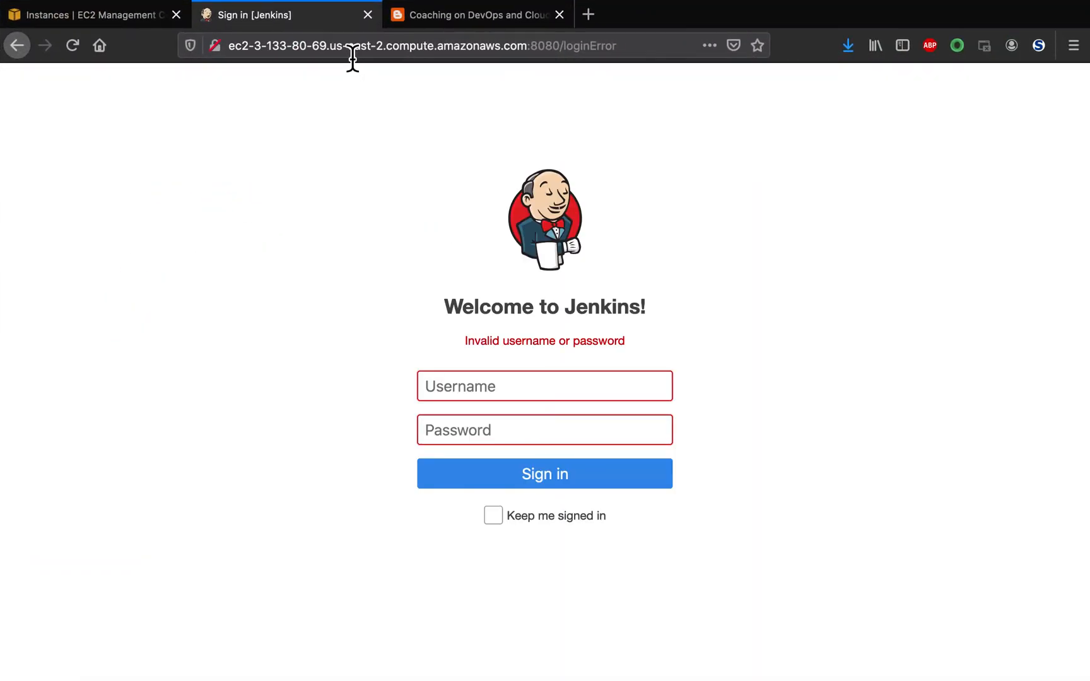
mouse_move(566, 77)
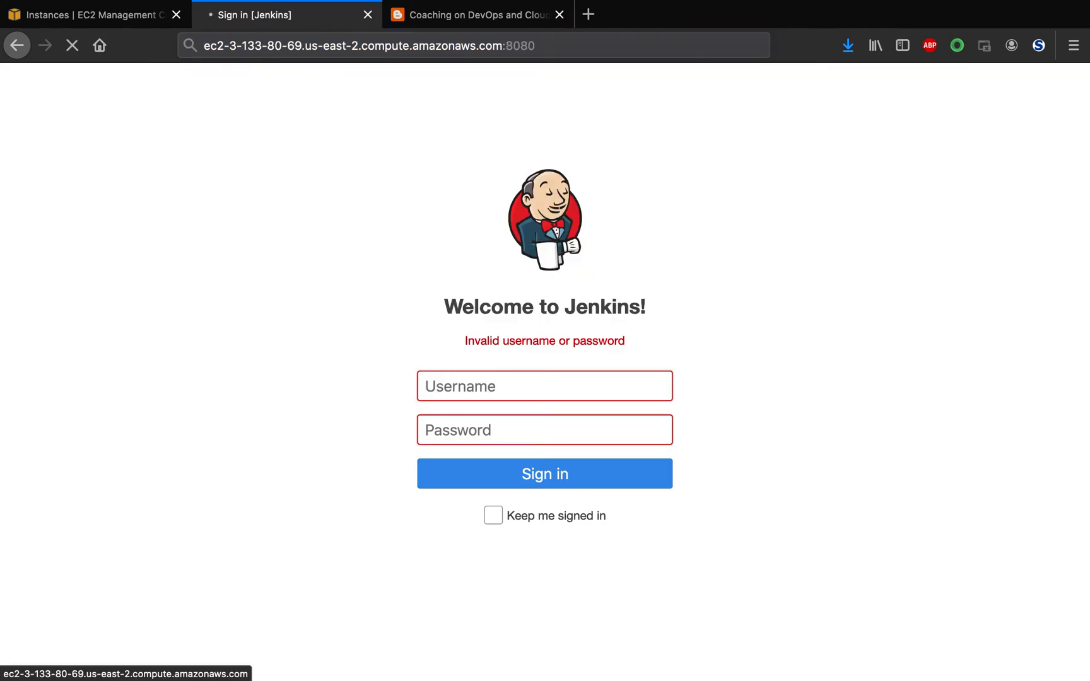
mouse_move(477, 151)
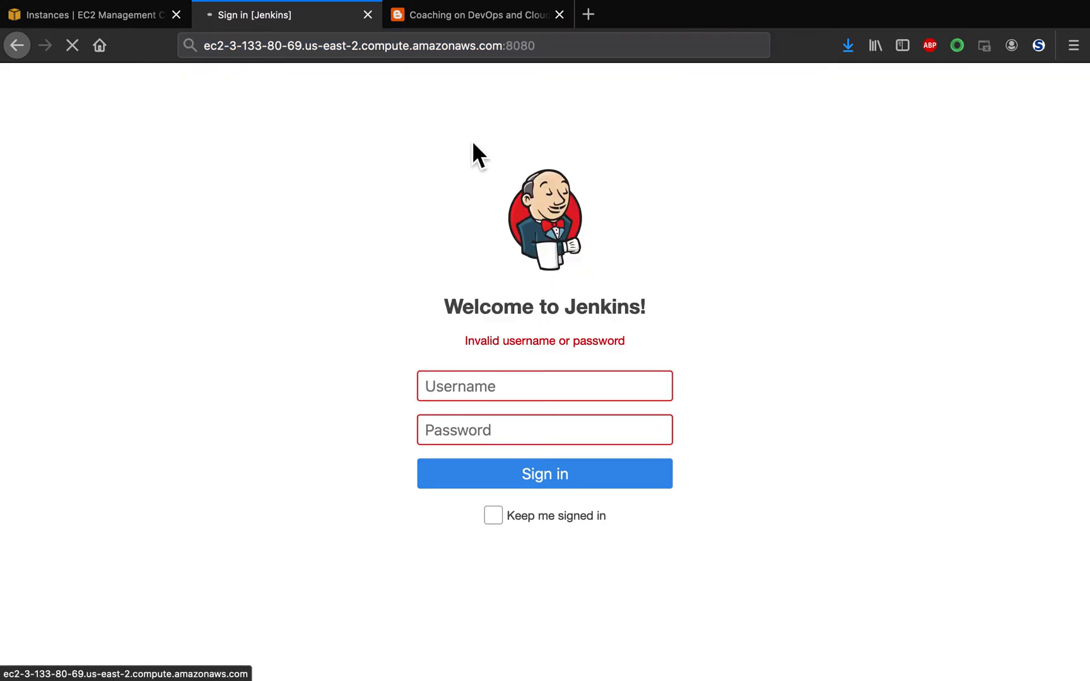
mouse_move(344, 139)
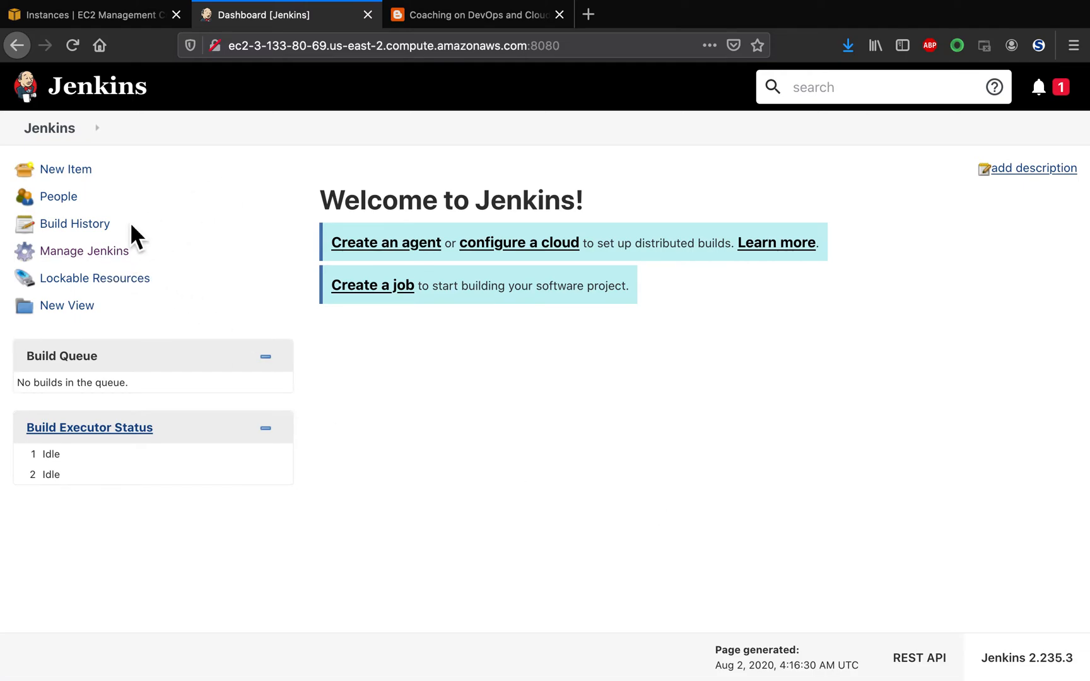
mouse_move(114, 270)
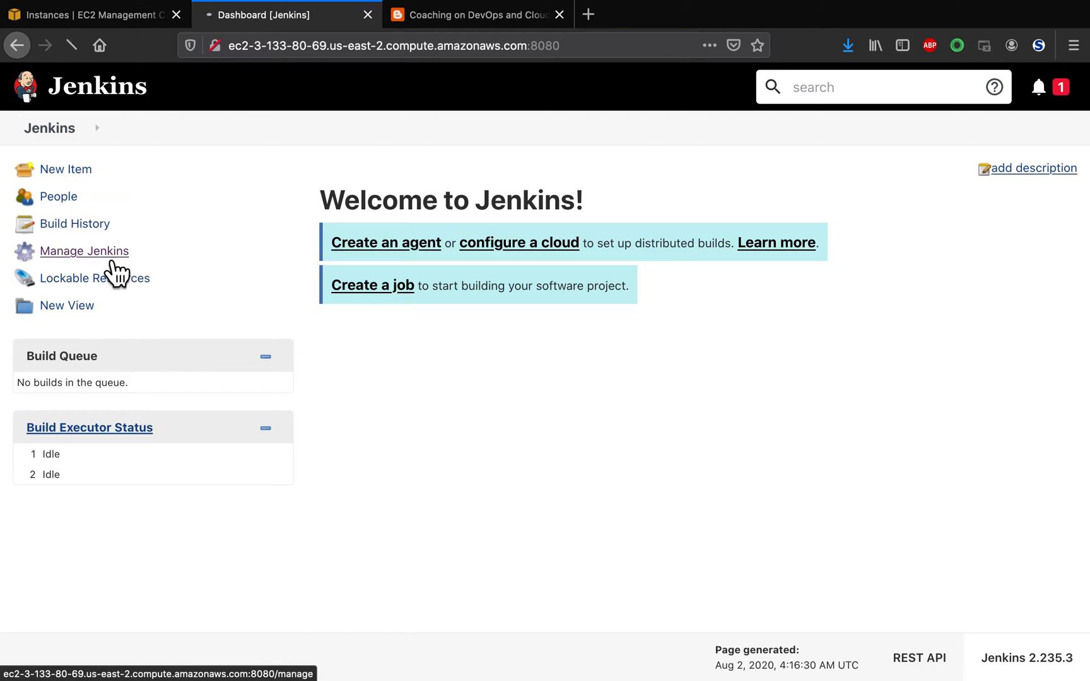
Reach Configure Global Security from Manage Jenkins, showing Security Realm None.
left_click(84, 251)
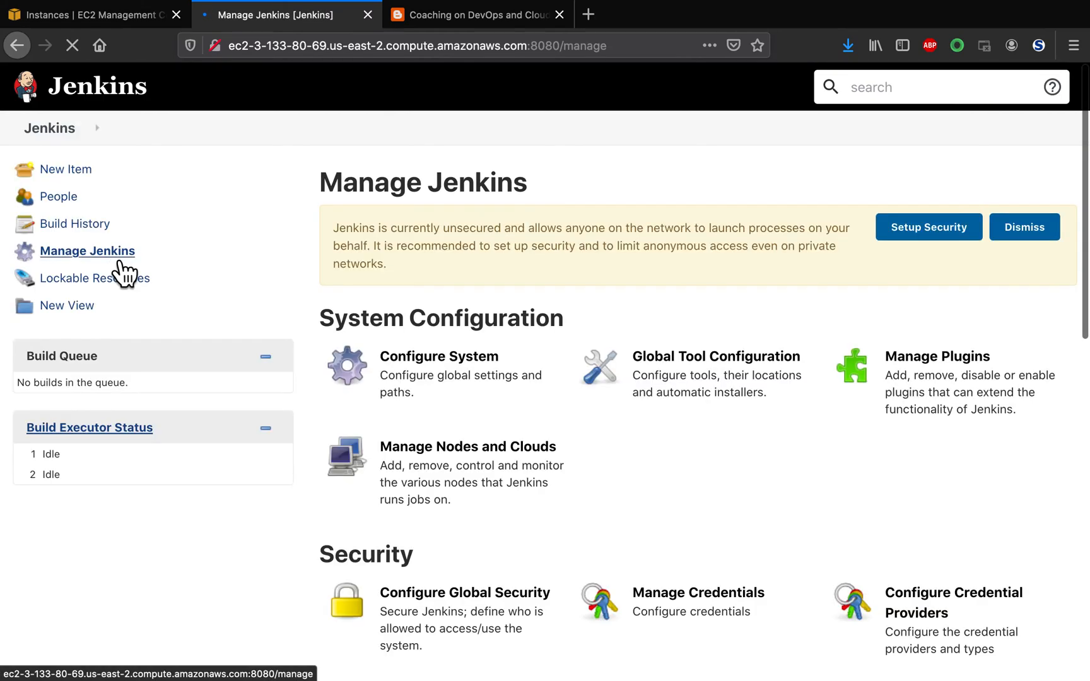
scroll("down", 3)
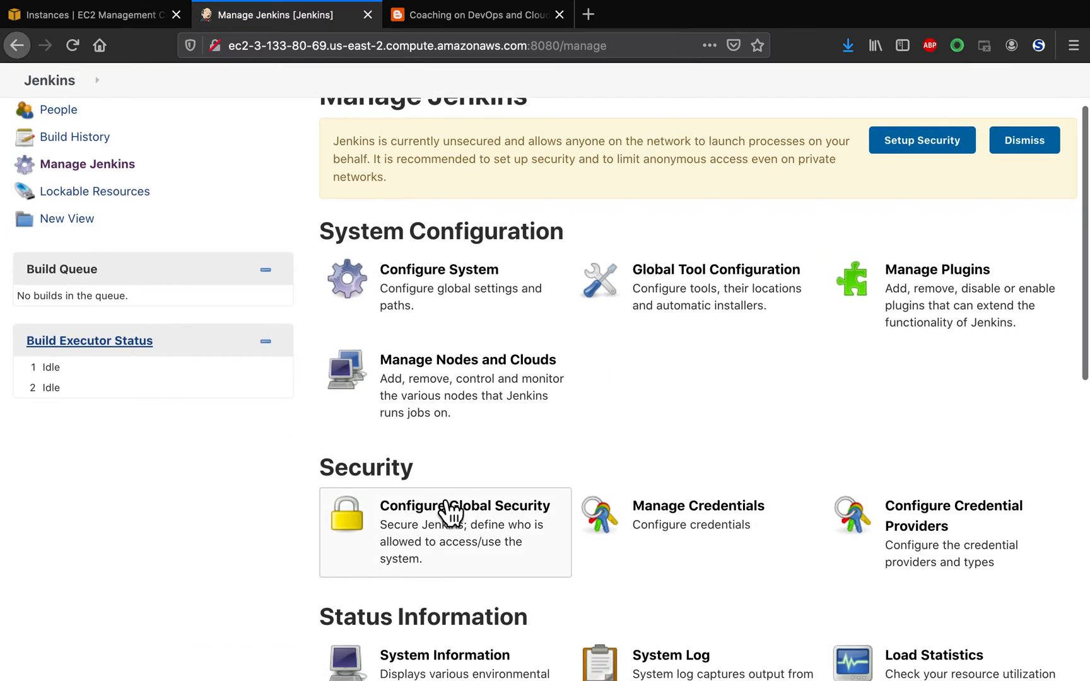
left_click(454, 518)
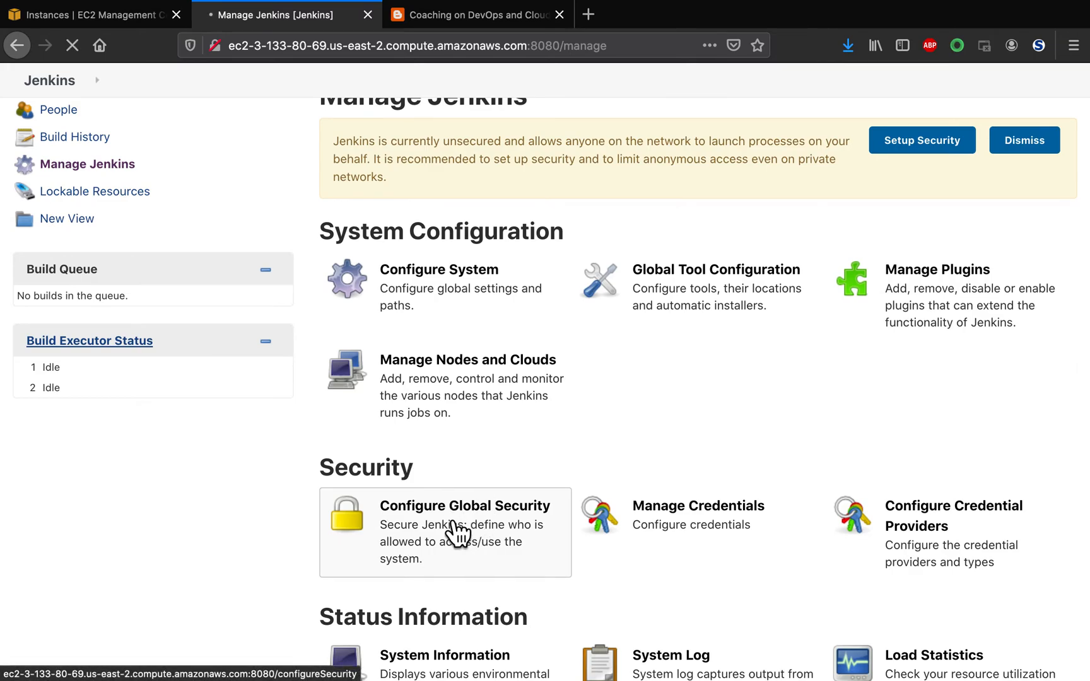
left_click(487, 544)
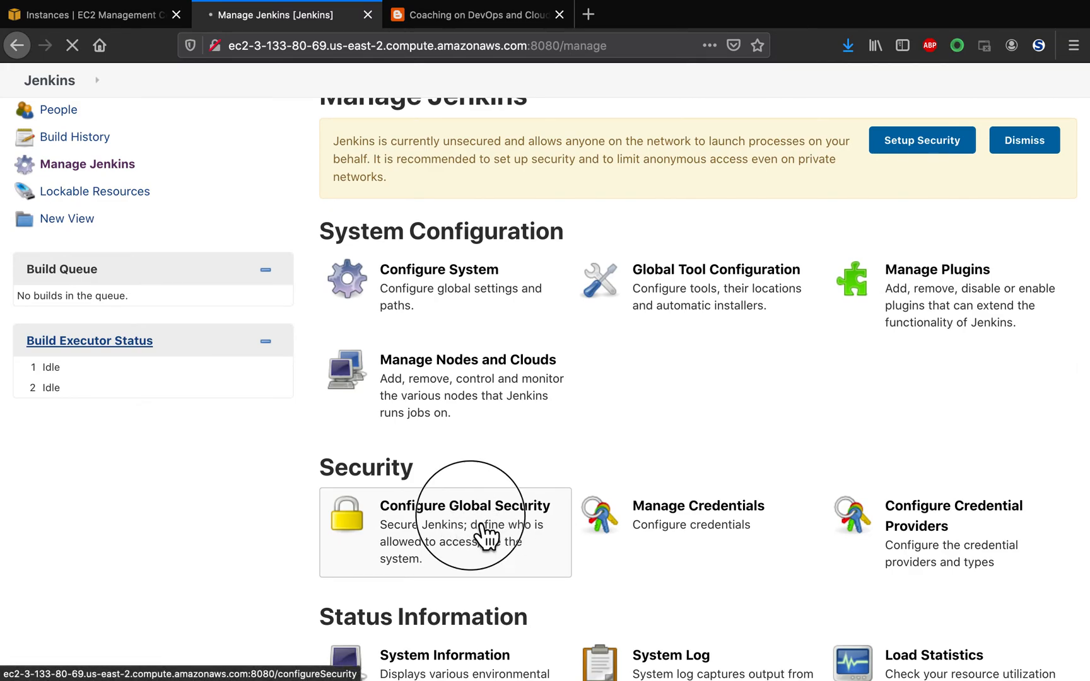
left_click(465, 506)
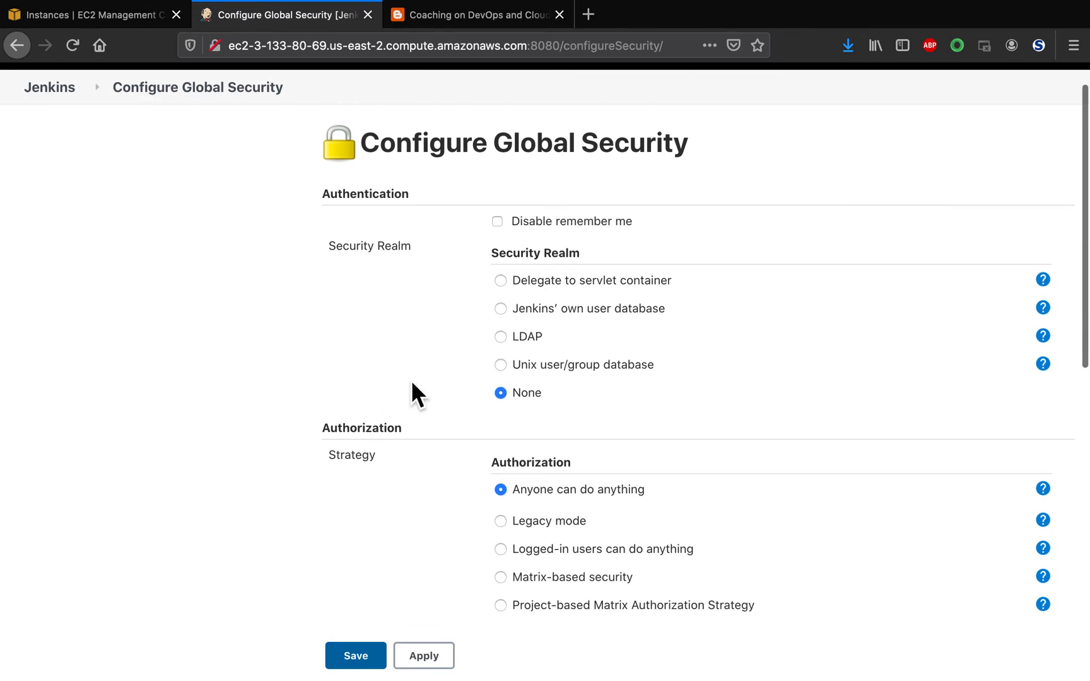
mouse_move(596, 245)
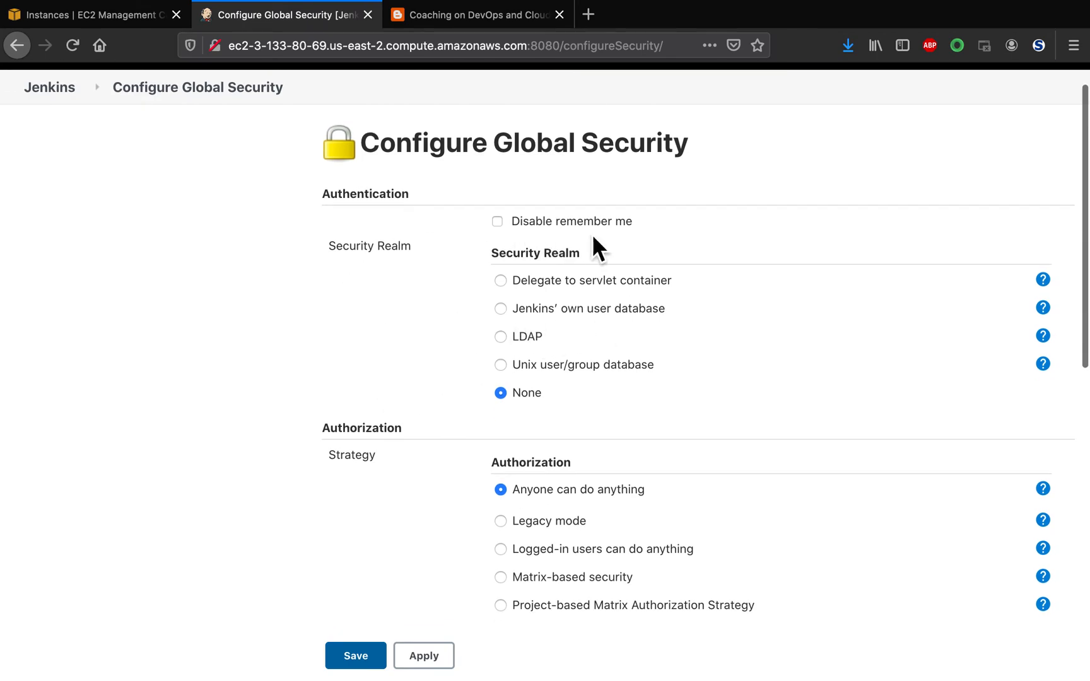
mouse_move(510, 323)
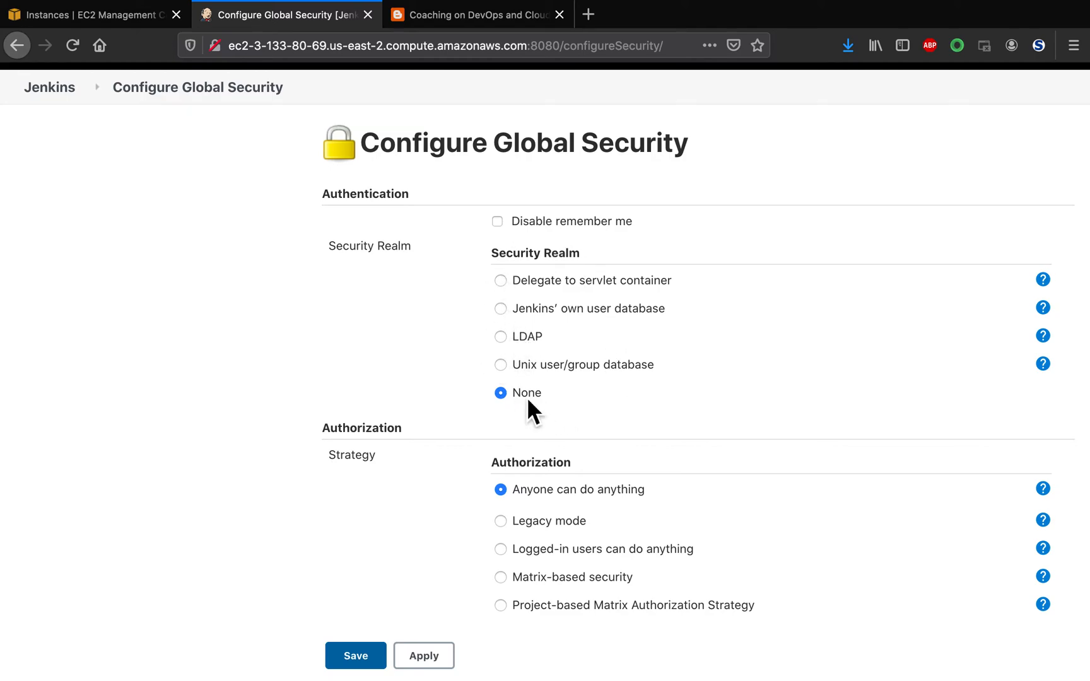
mouse_move(633, 359)
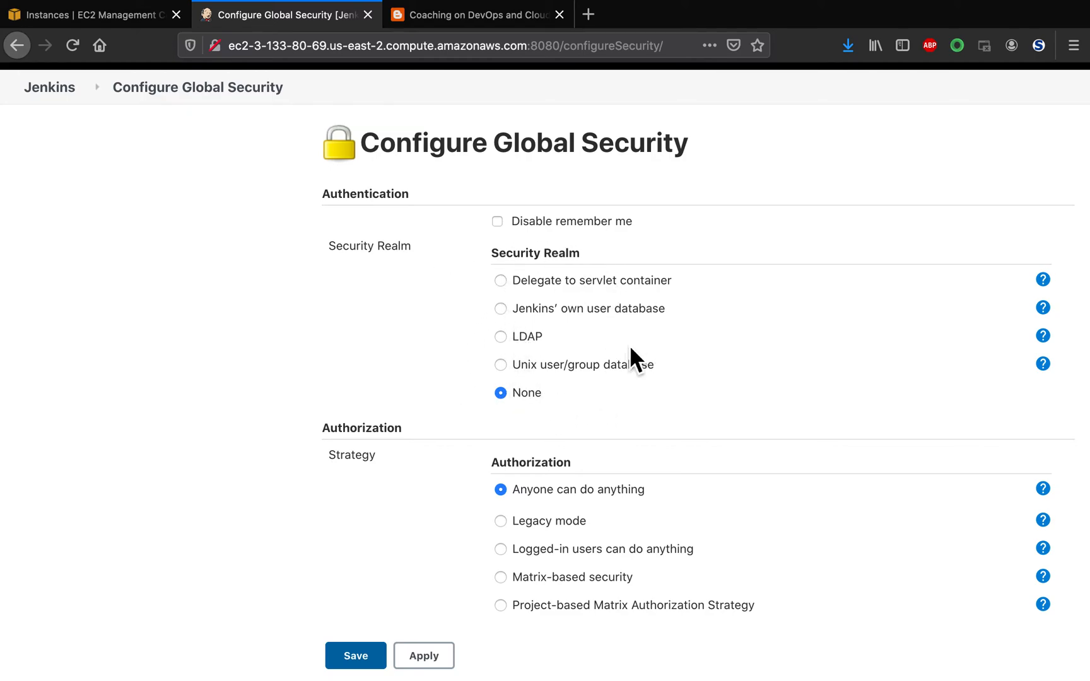
mouse_move(530, 423)
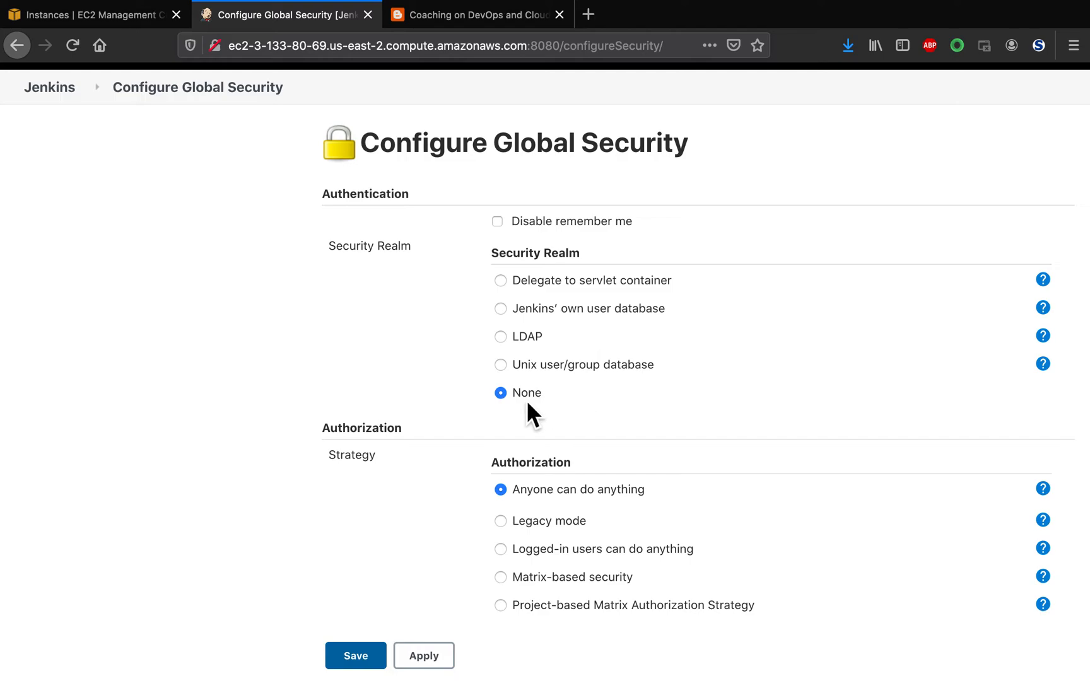
mouse_move(507, 426)
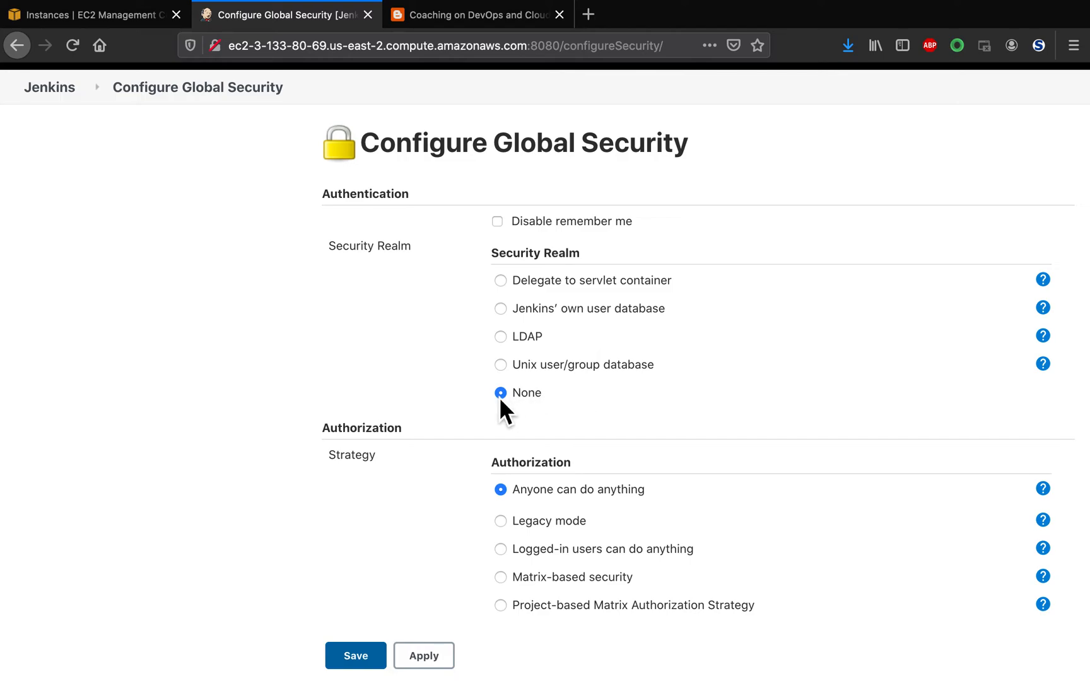
Set Security Realm to Jenkins' own user database and save.
left_click(500, 308)
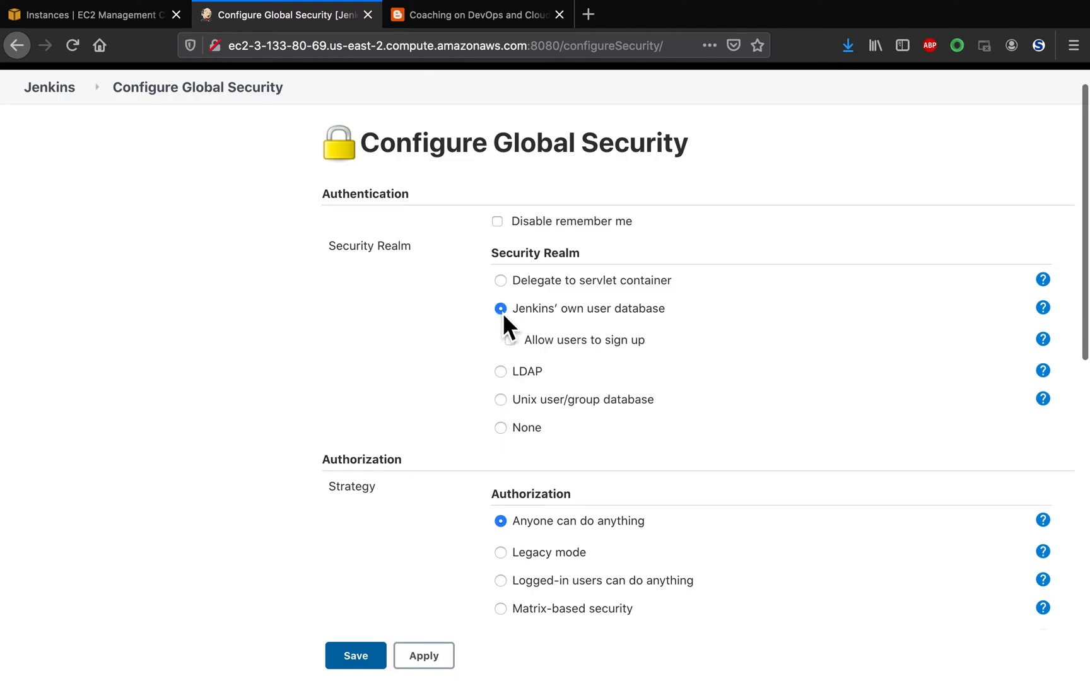
mouse_move(631, 327)
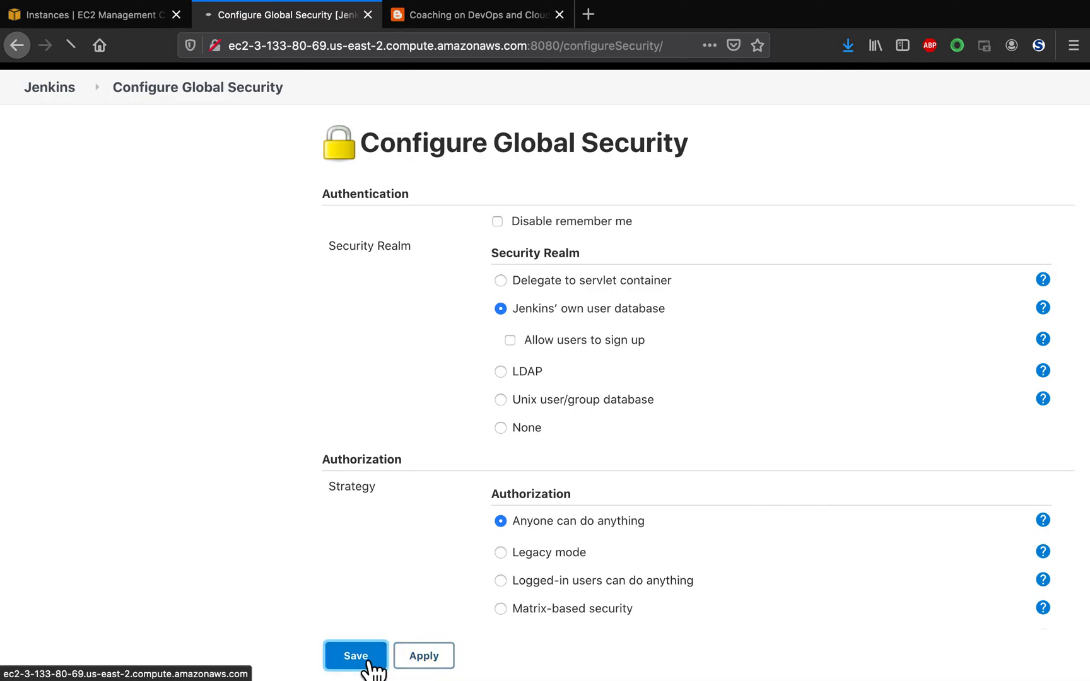
left_click(355, 656)
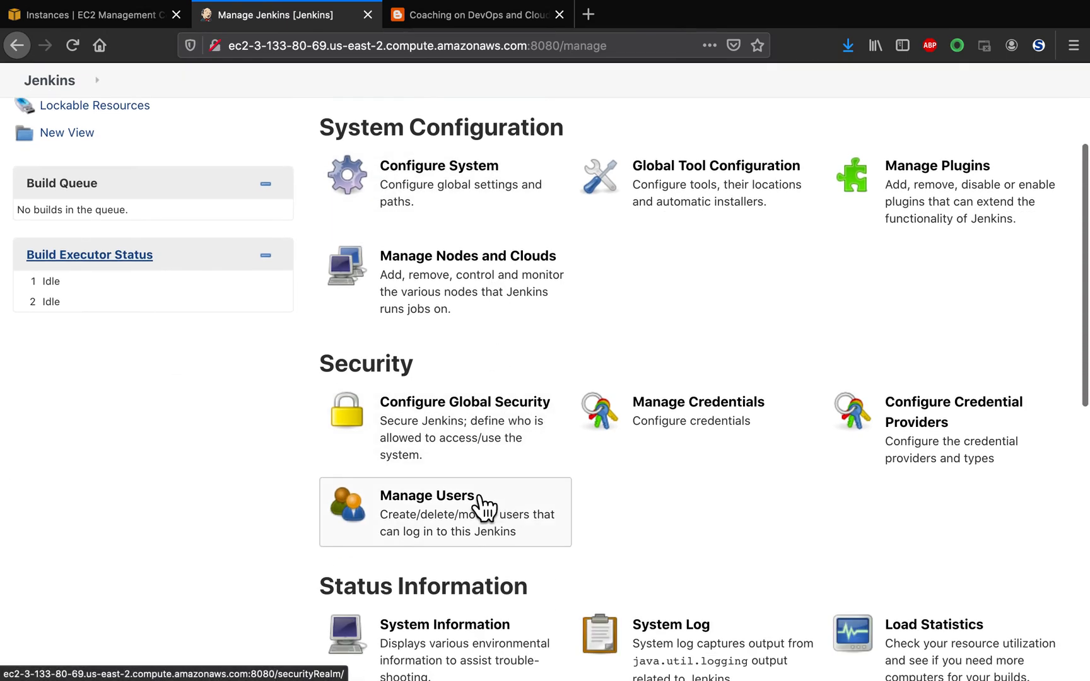
Go through Manage Users to the admin user's Configure page.
left_click(426, 496)
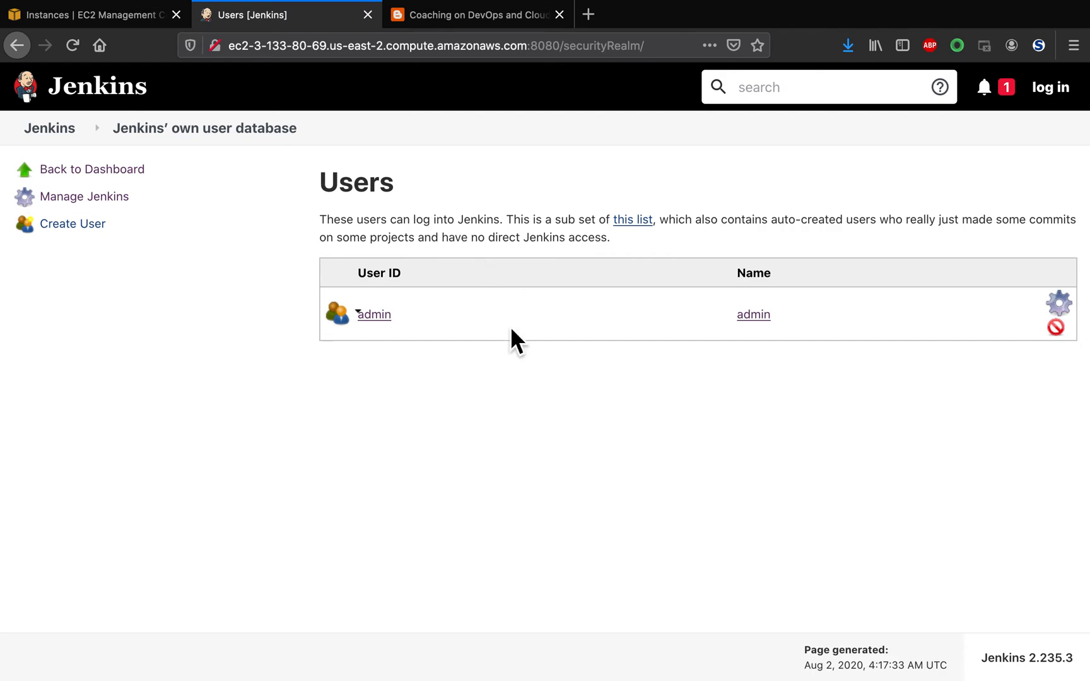
mouse_move(439, 349)
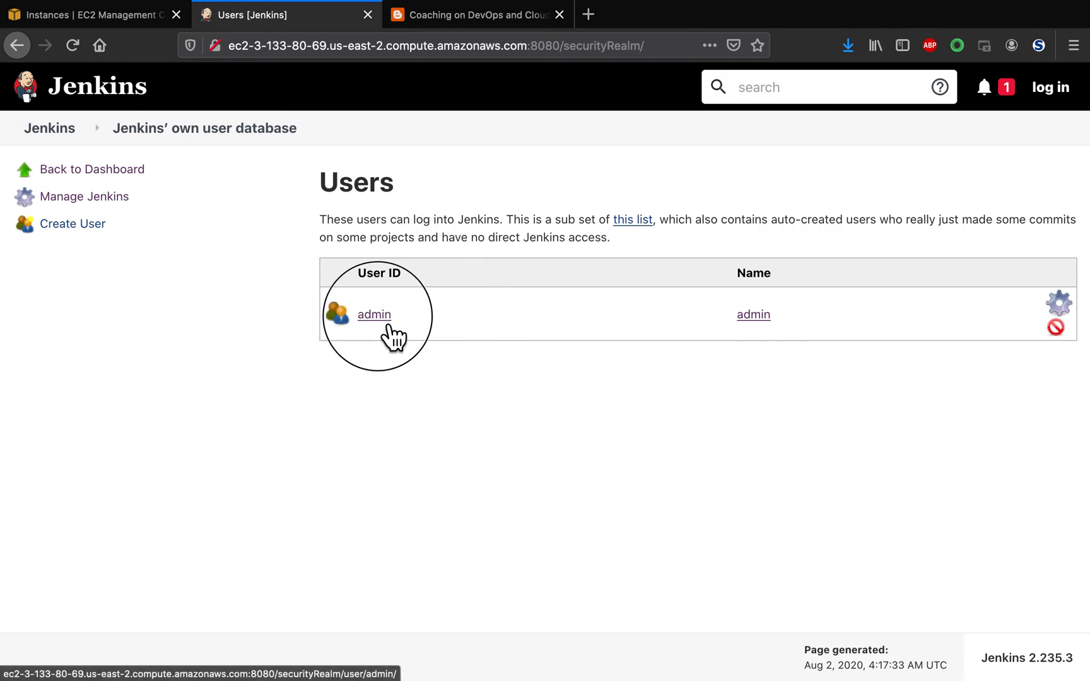
left_click(374, 315)
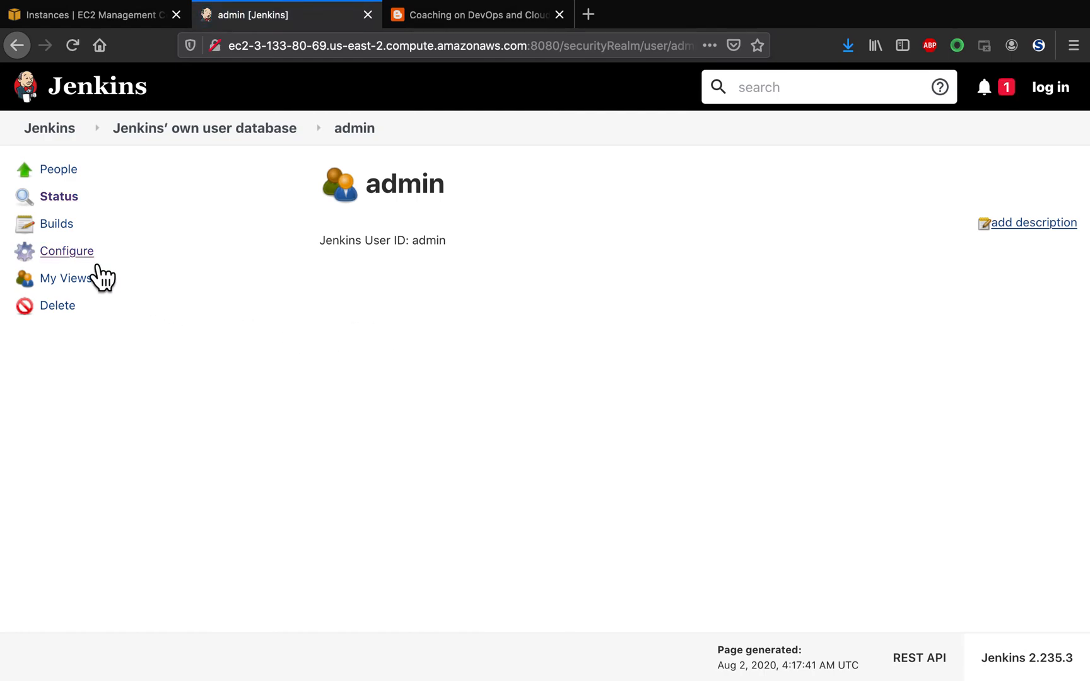
left_click(66, 252)
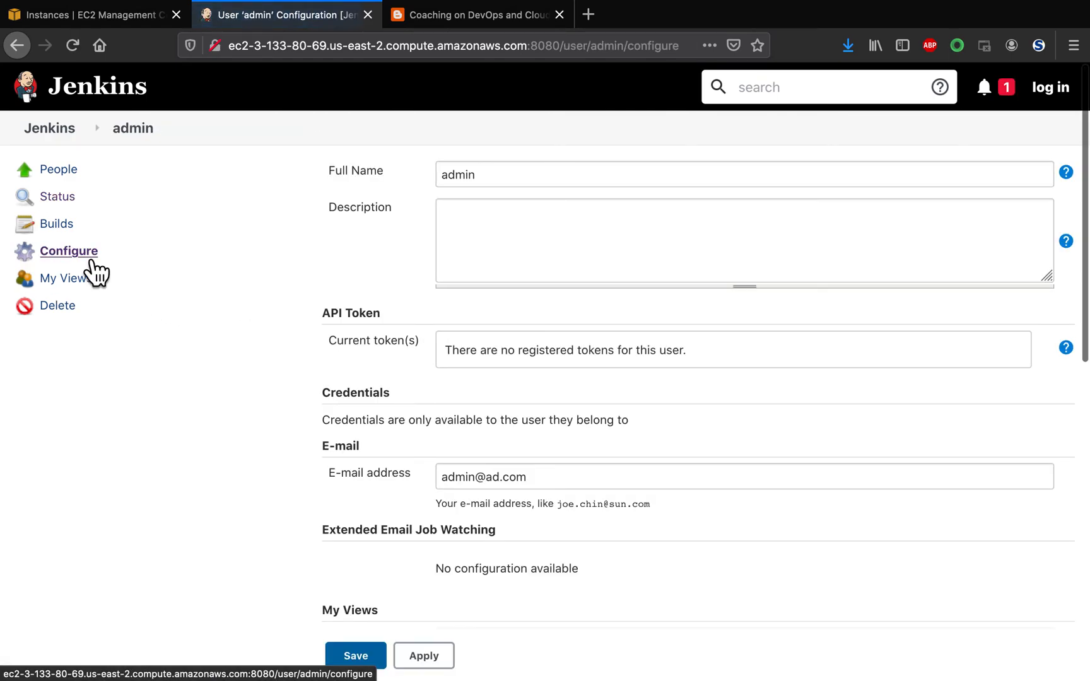
Enter a new admin password in Password and Confirm Password, then save.
scroll("down", 3)
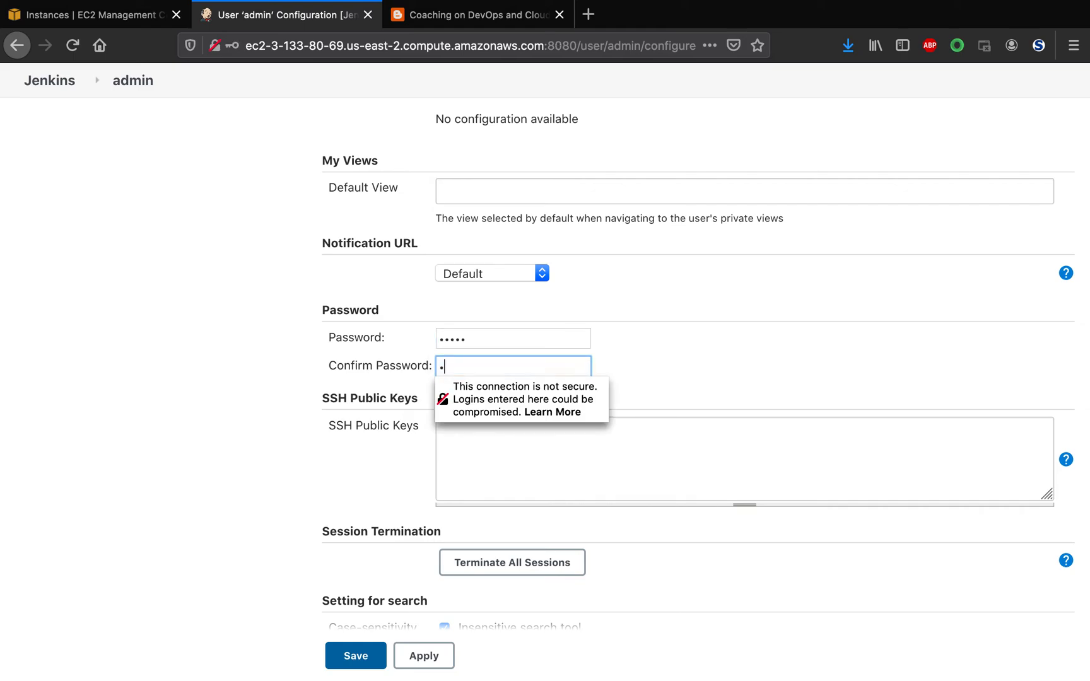
type("••••")
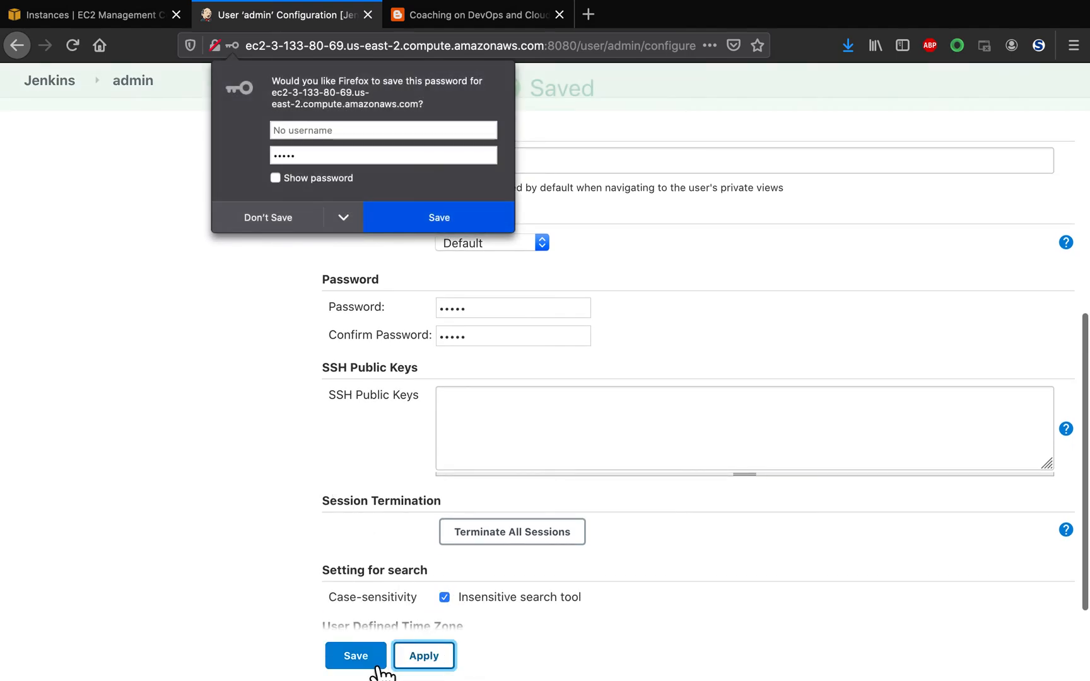
left_click(355, 655)
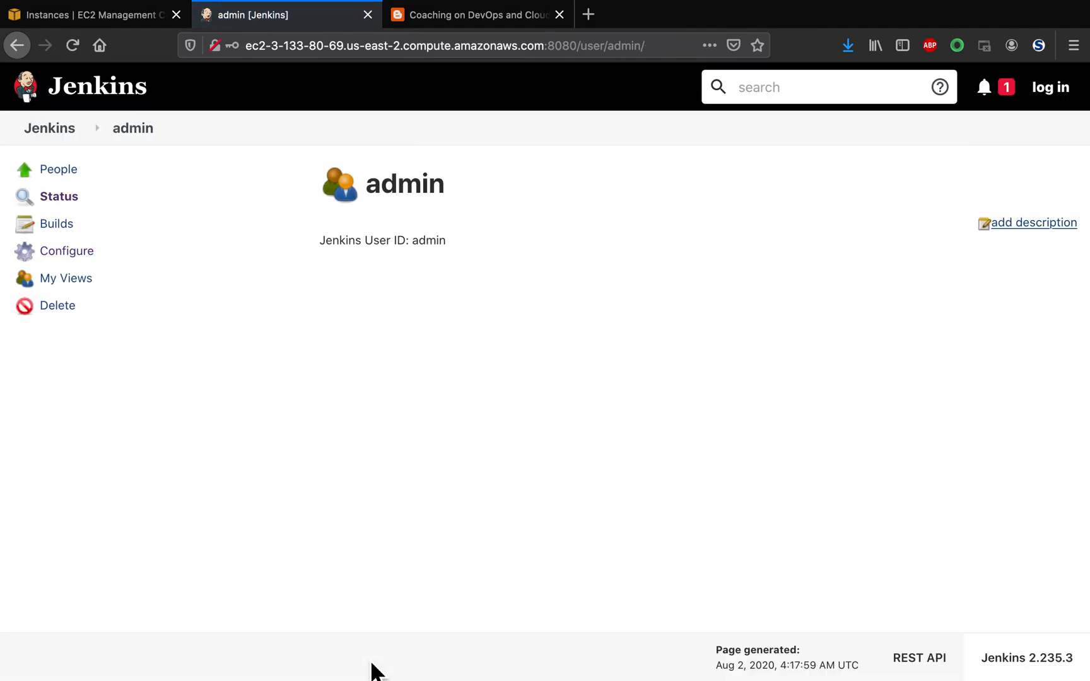
mouse_move(432, 284)
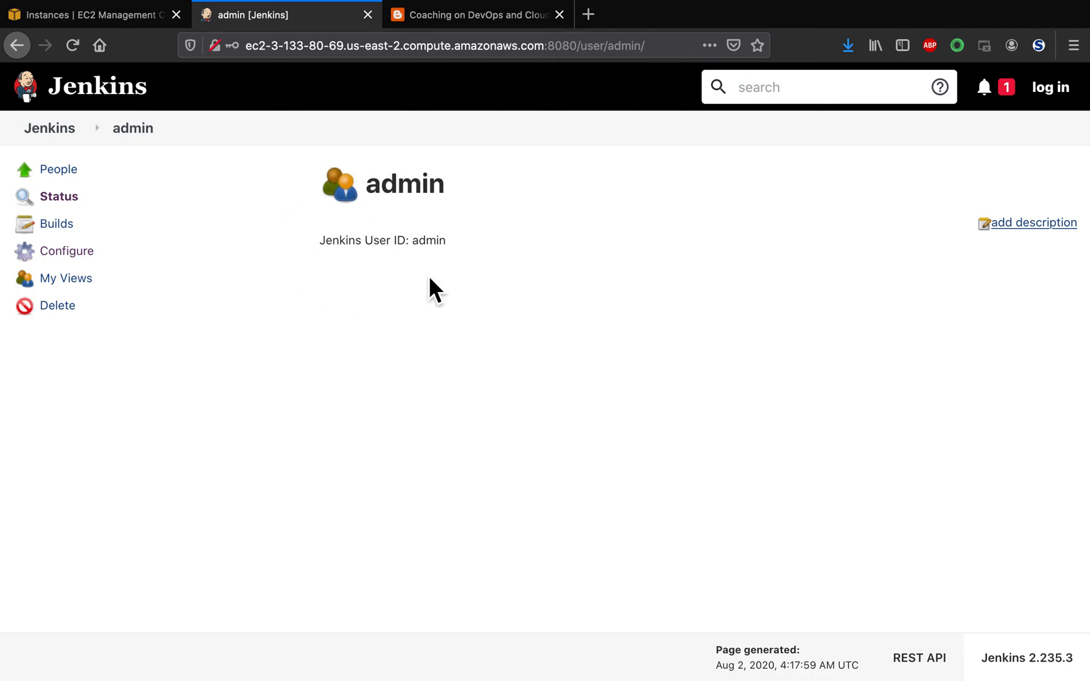
mouse_move(463, 288)
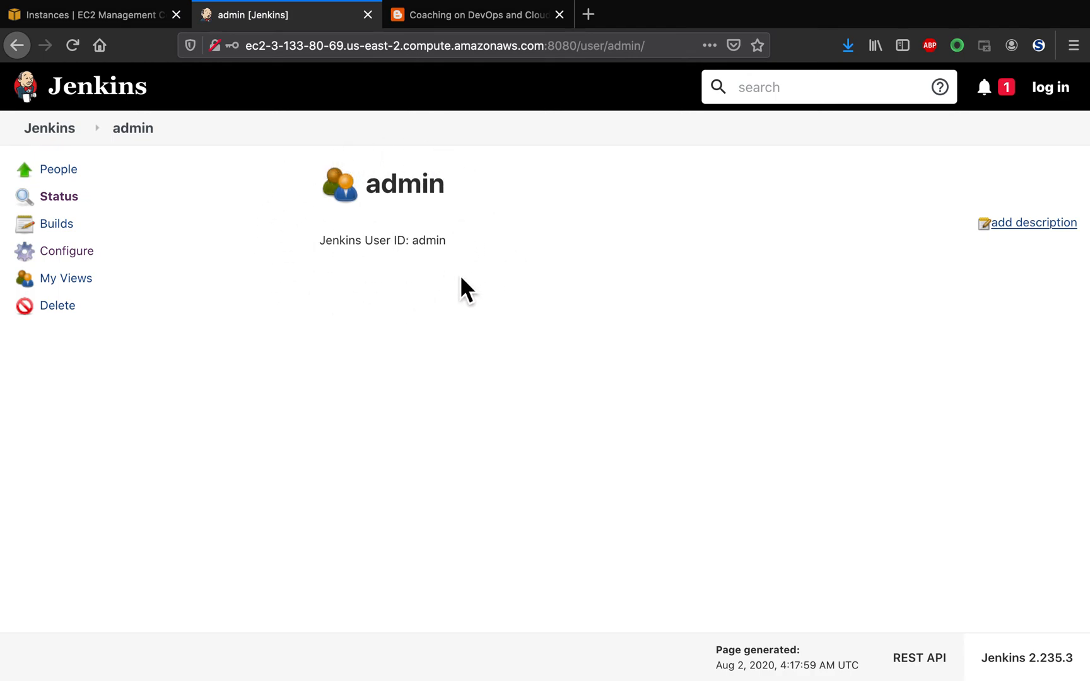
mouse_move(386, 253)
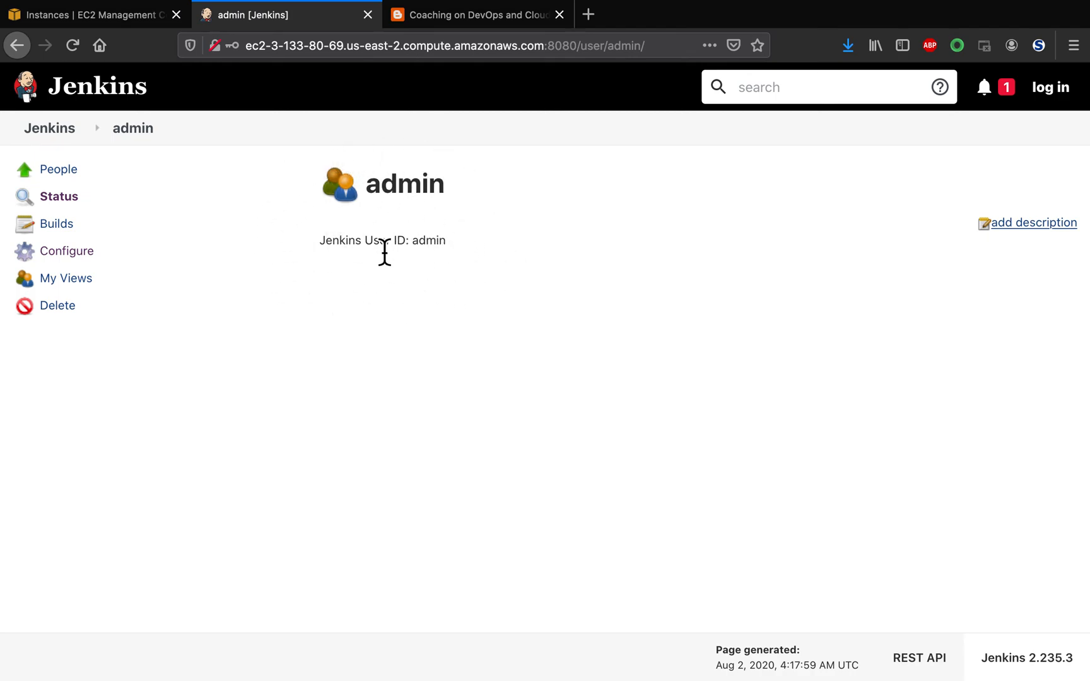